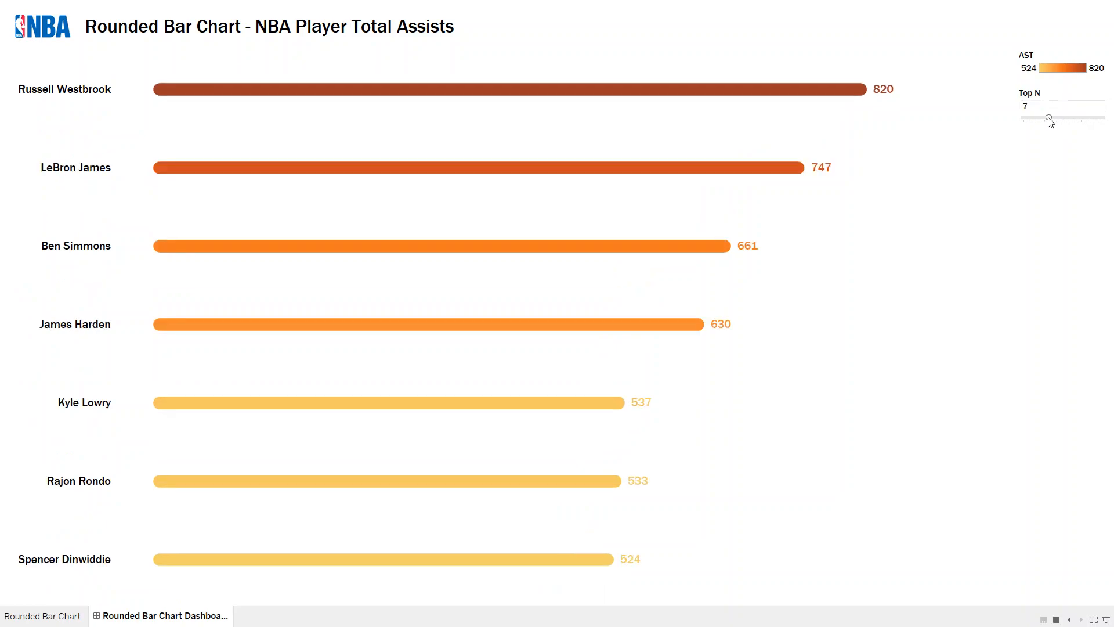
Step: Drag the Top N slider from 7 to 20 so the chart shows the top 20 players
left_click_drag(1047, 118, 1023, 119)
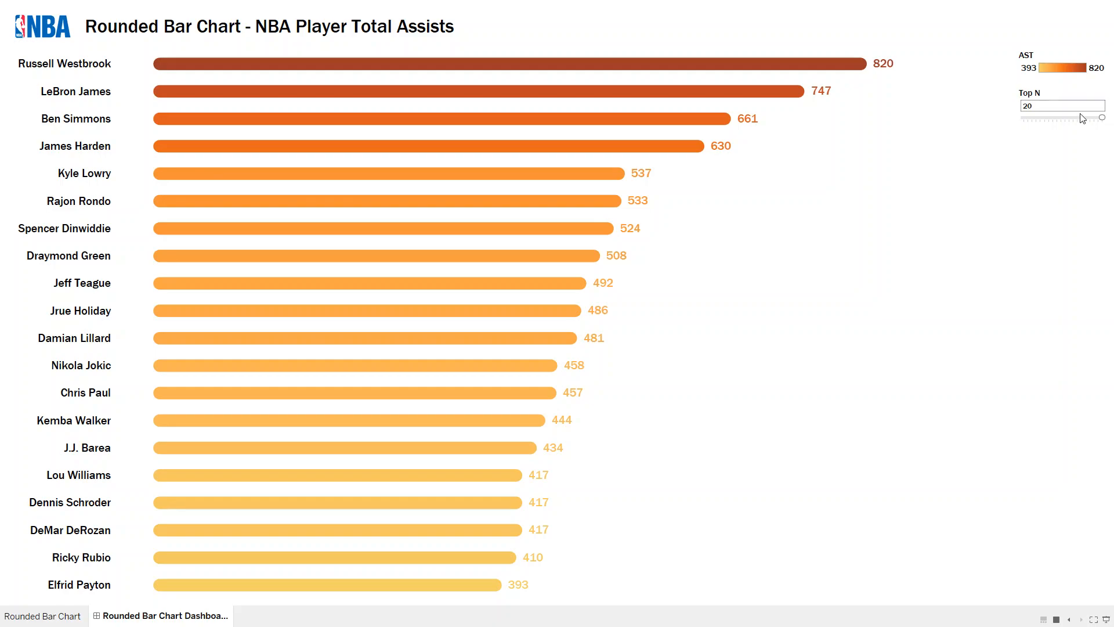
mouse_move(917, 197)
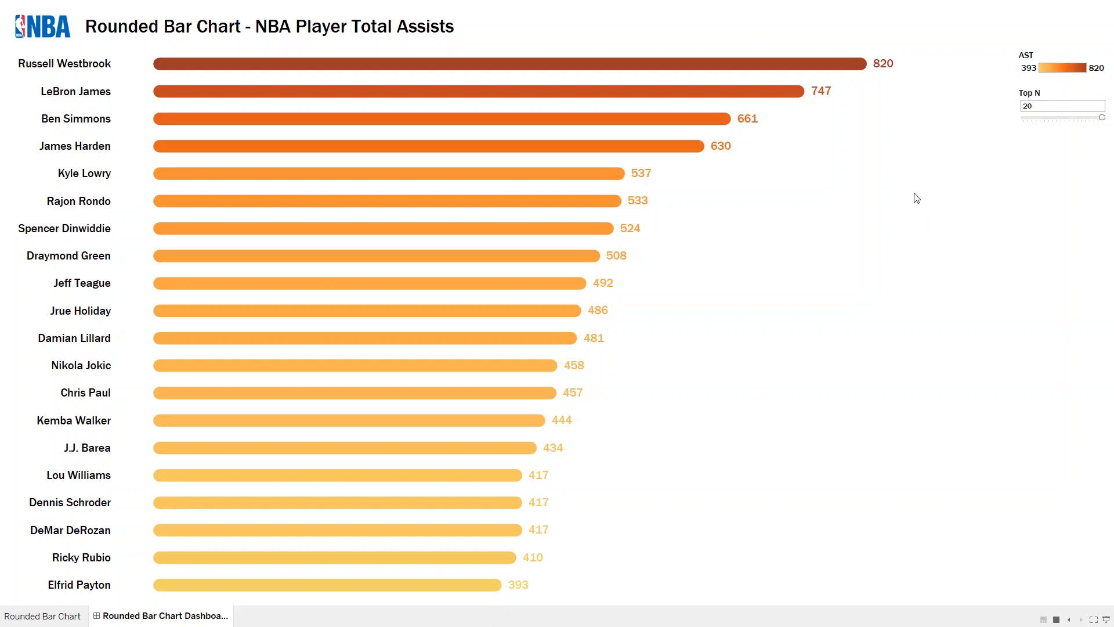
mouse_move(492, 157)
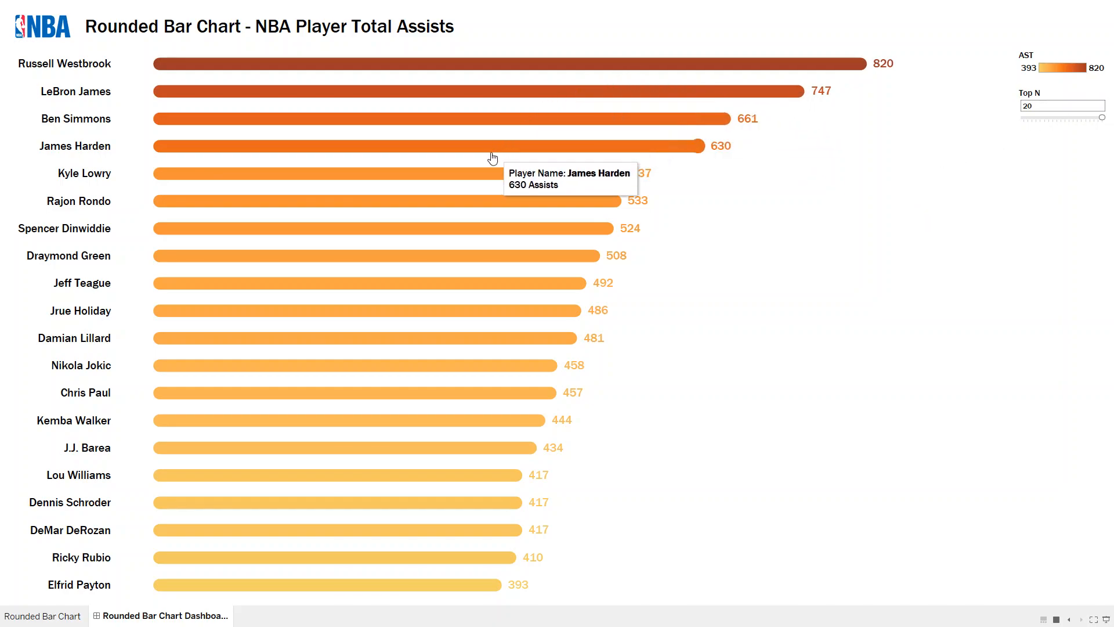
mouse_move(424, 482)
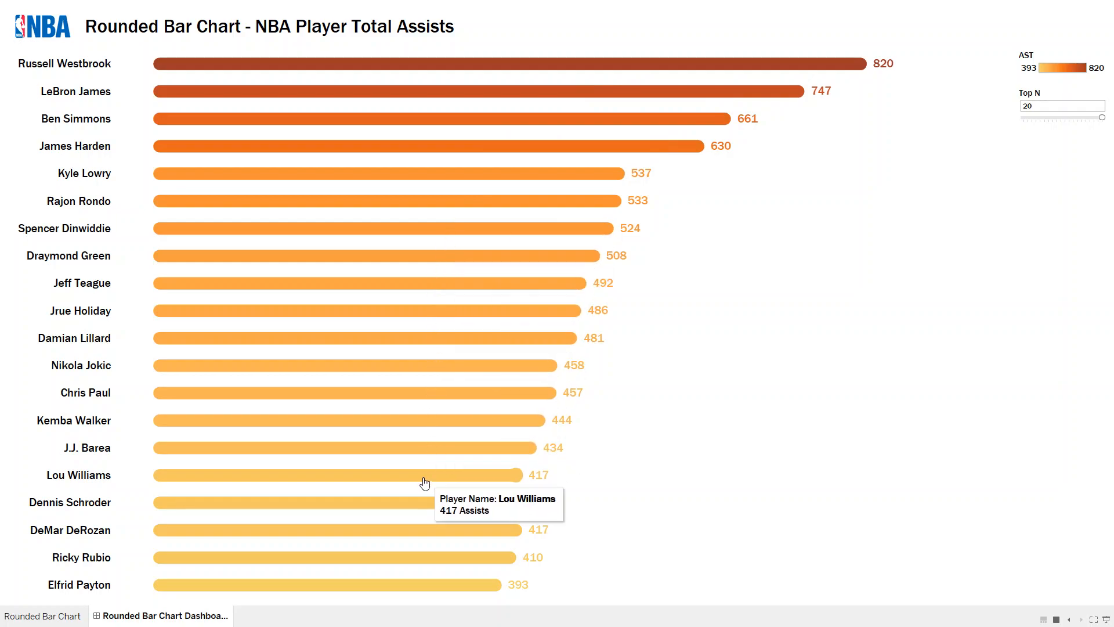
mouse_move(439, 389)
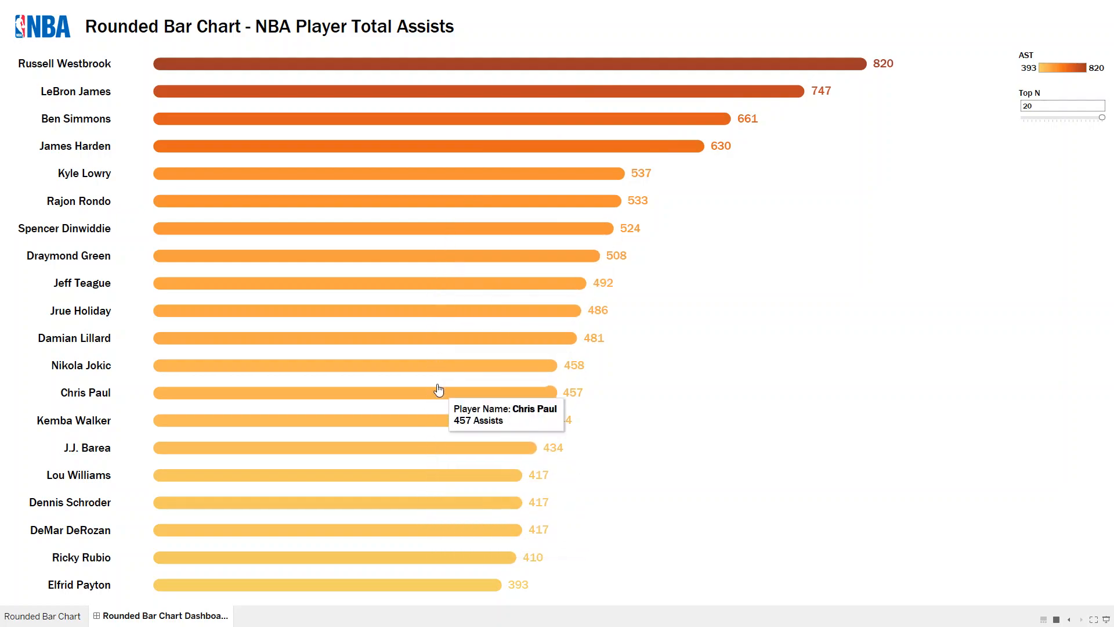
mouse_move(446, 341)
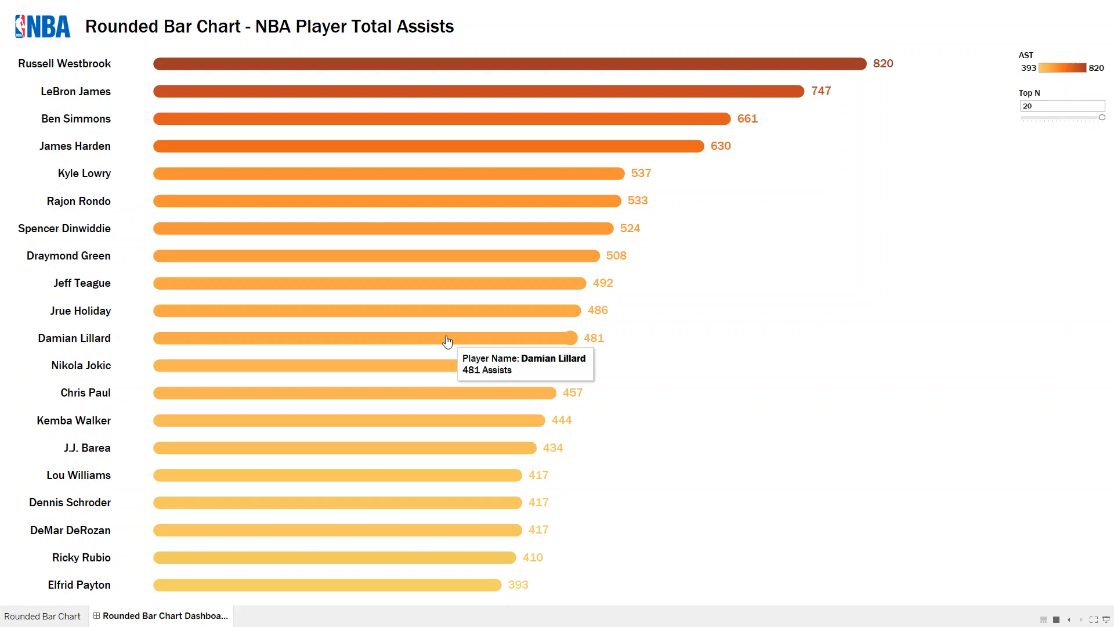
mouse_move(763, 306)
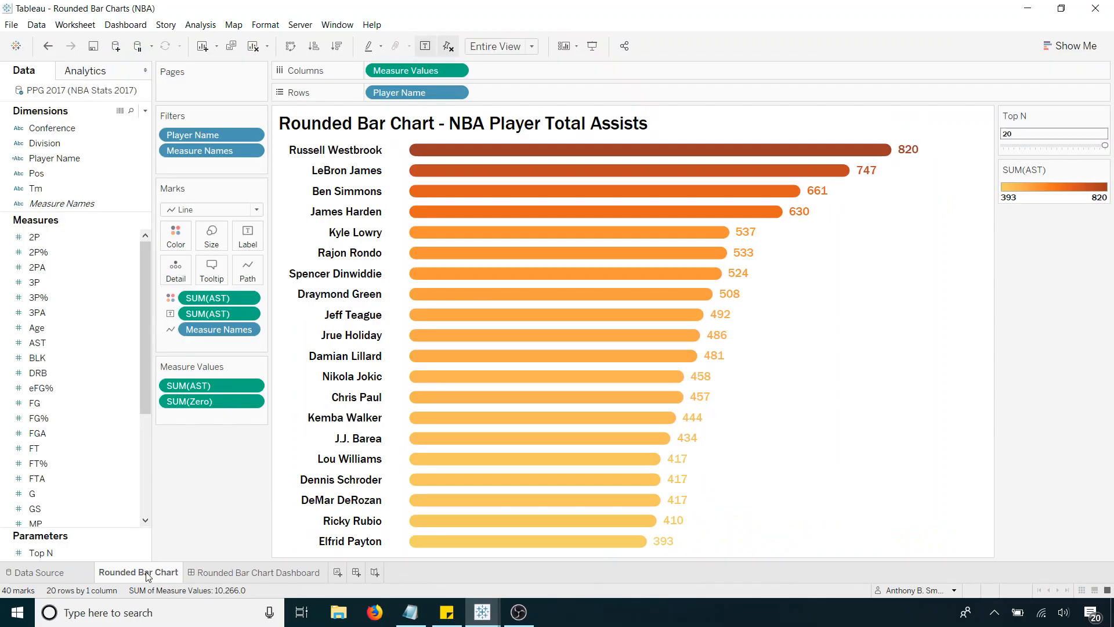
mouse_move(483, 613)
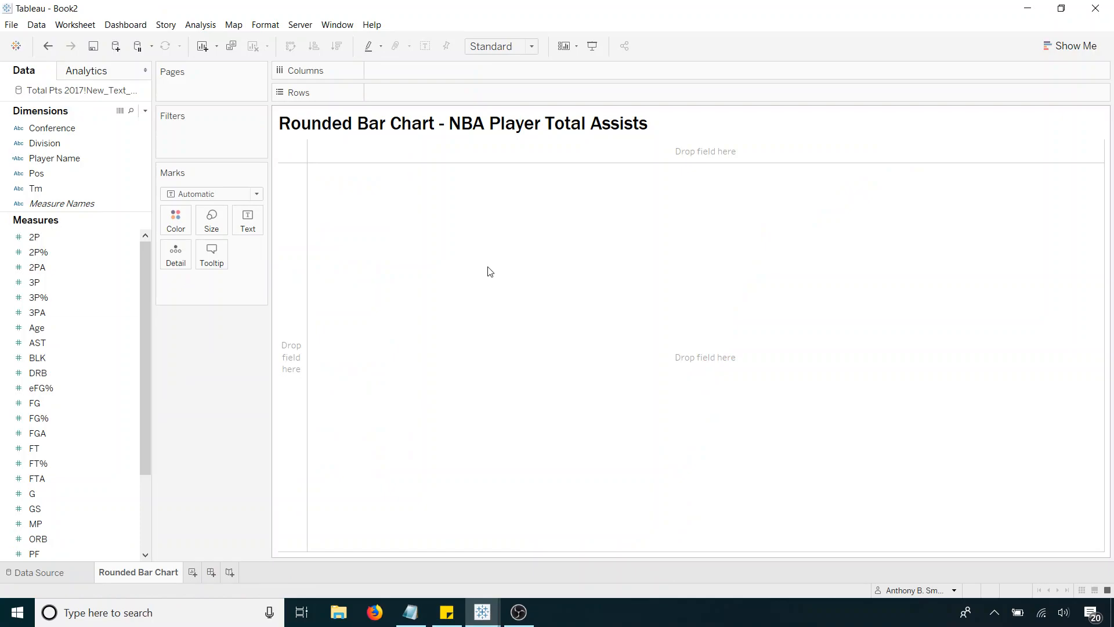
mouse_move(340, 291)
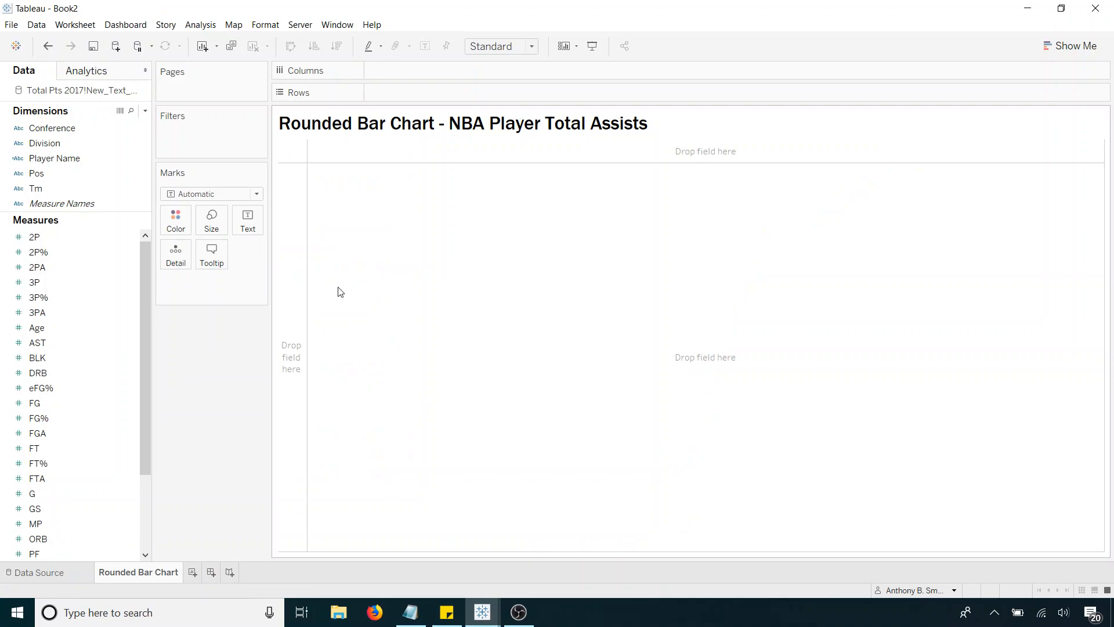
mouse_move(310, 249)
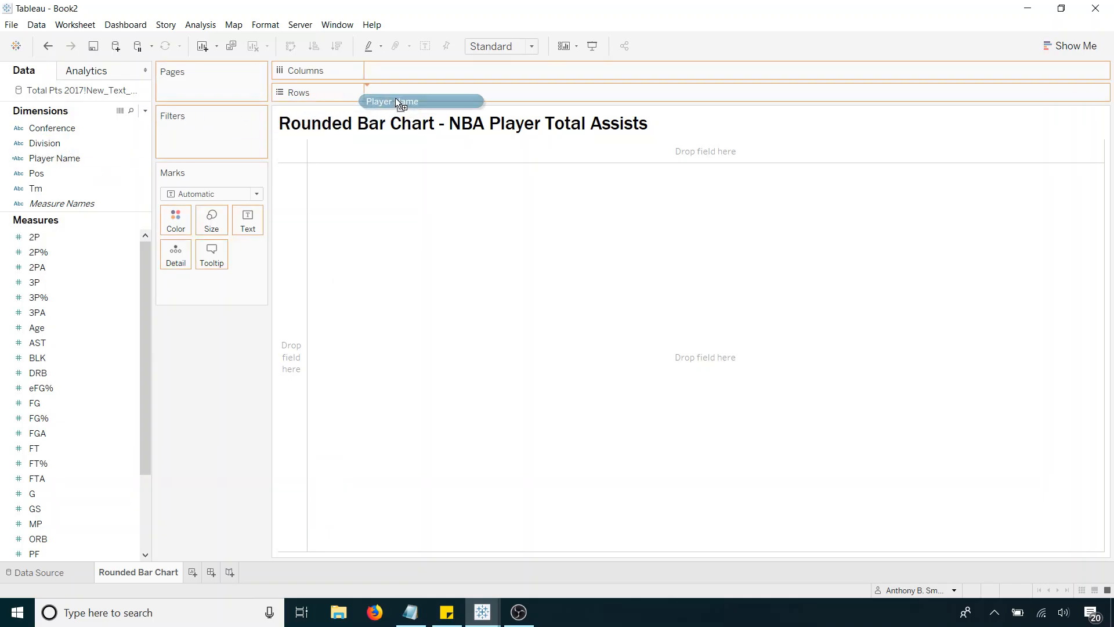
Step: Put Player Name on Rows and select AST to build the assists-per-player bar chart
left_click_drag(398, 101, 417, 92)
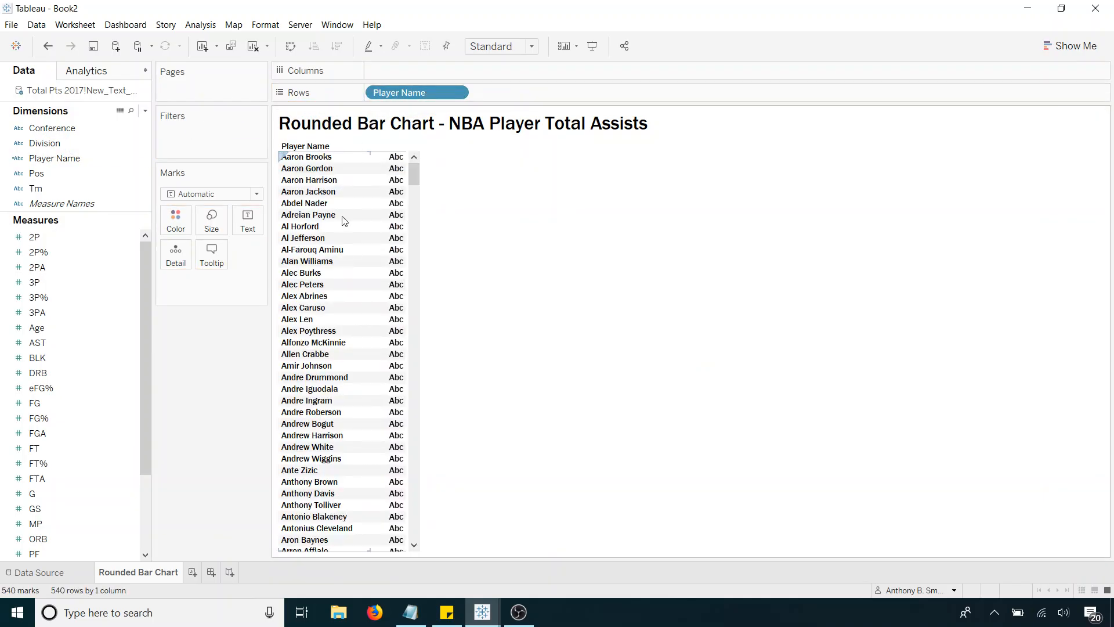
left_click(37, 327)
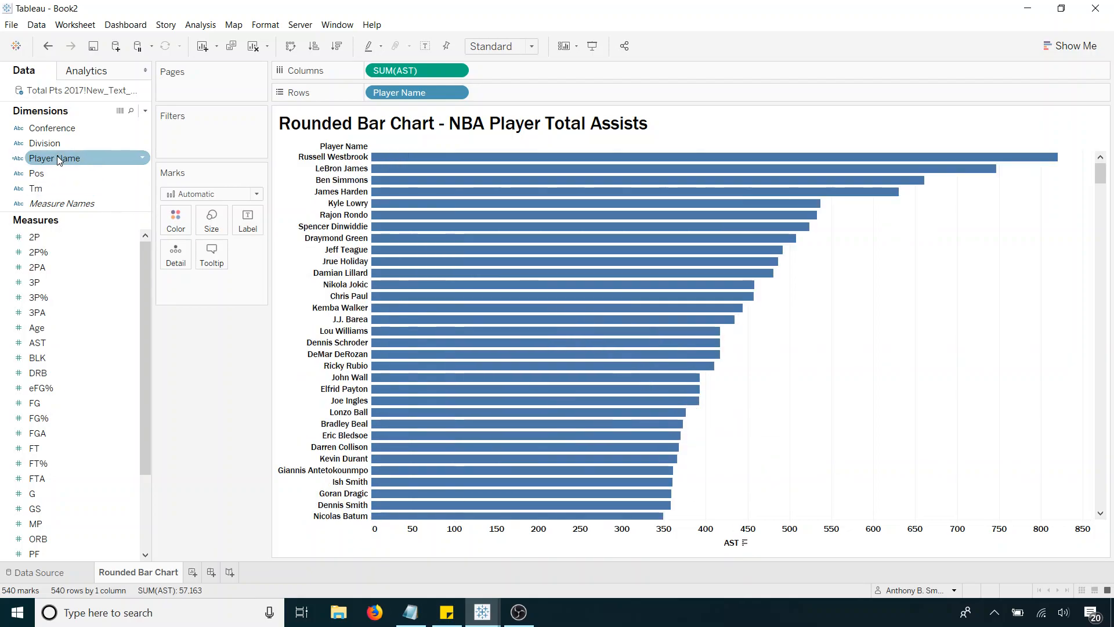
Step: Filter Player Name to the top players by field, creating a new parameter for the count
left_click_drag(55, 158, 205, 132)
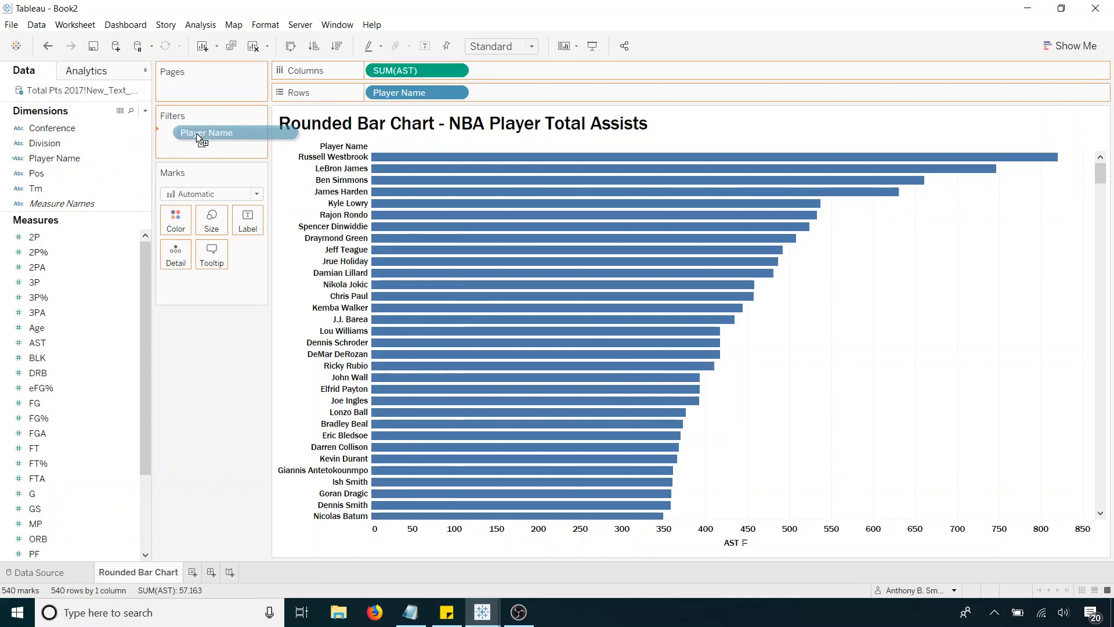
double_click(206, 133)
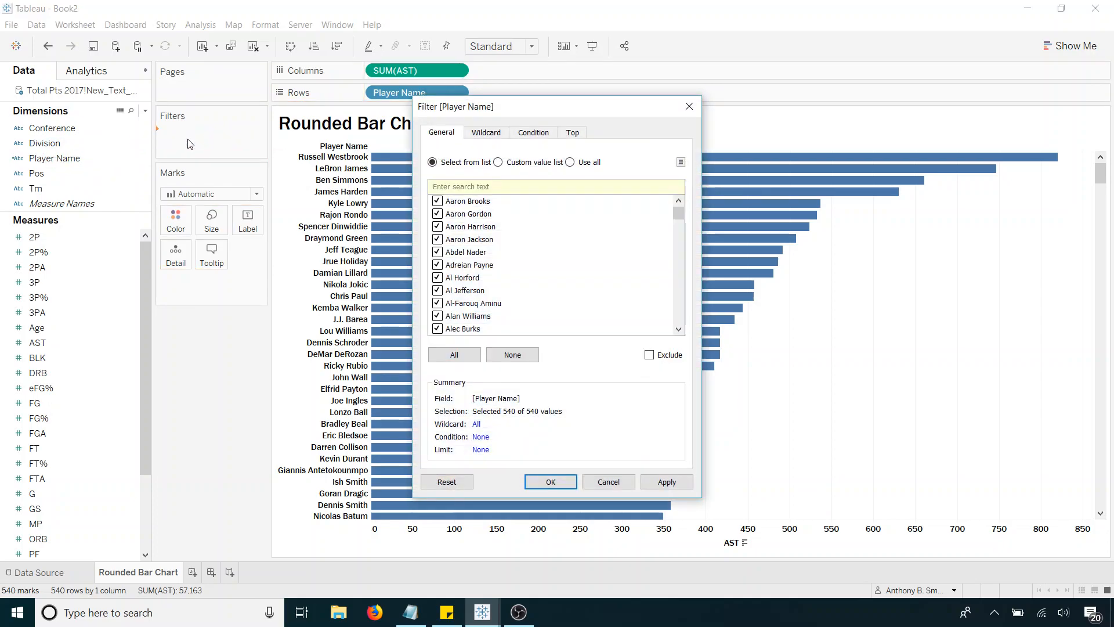
left_click(572, 133)
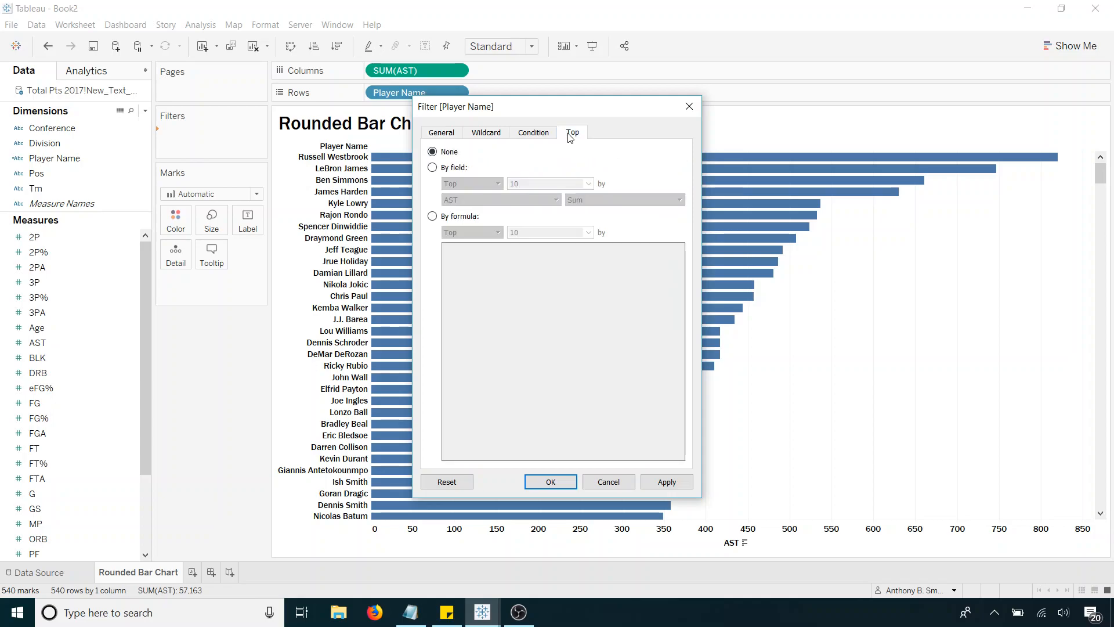
left_click(432, 167)
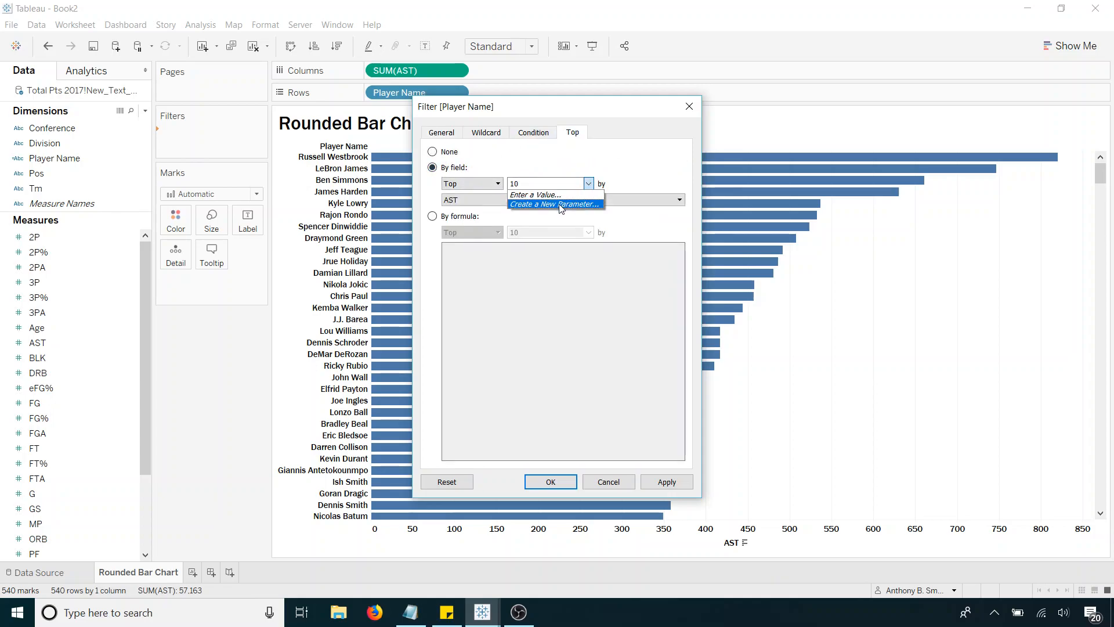
left_click(555, 203)
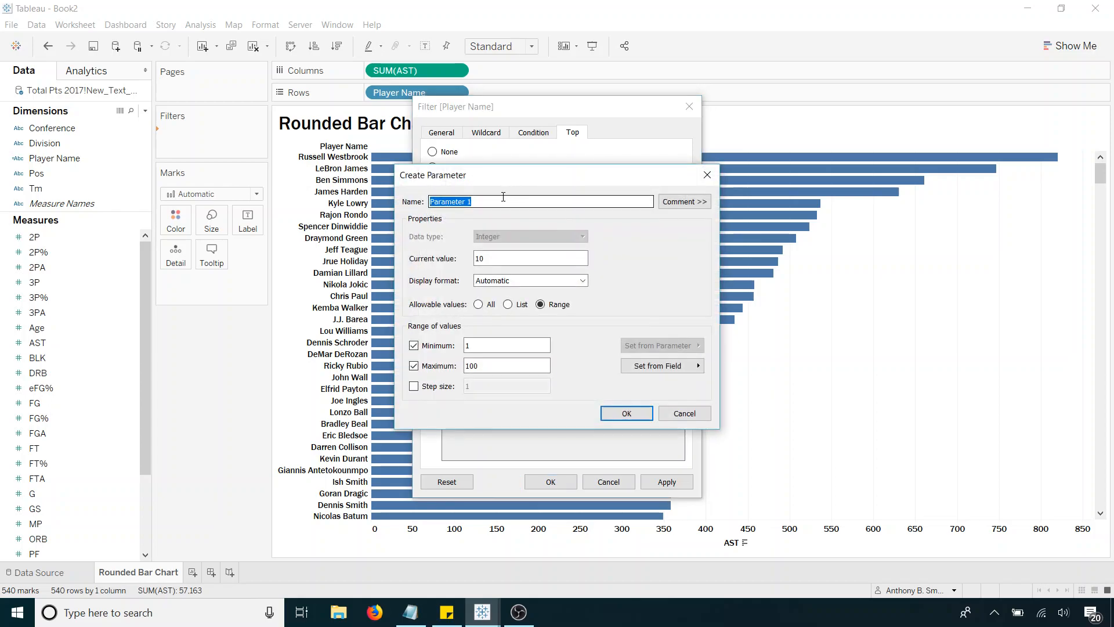
Step: Name the parameter Top N with current value 20, maximum 20 and a fixed step size, and confirm
type("Top N")
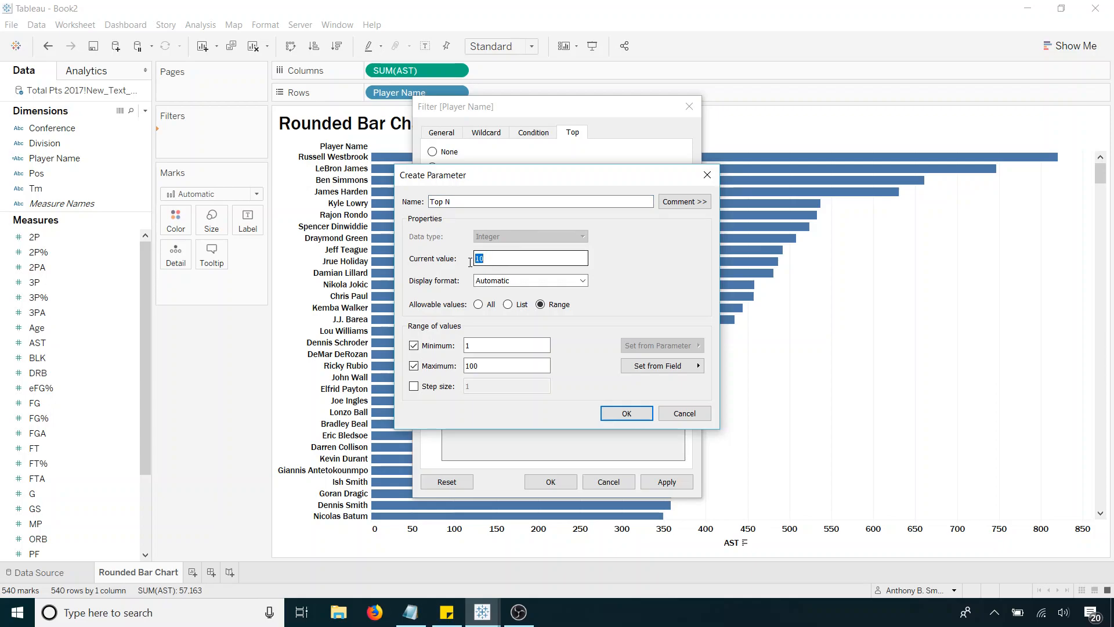
type("20")
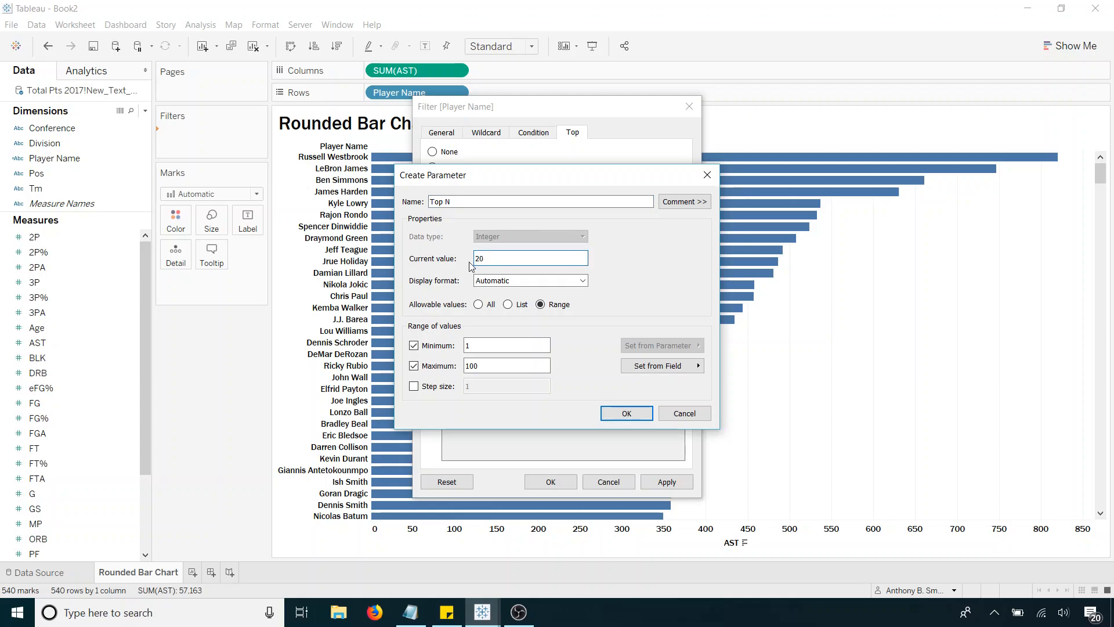
left_click(506, 345)
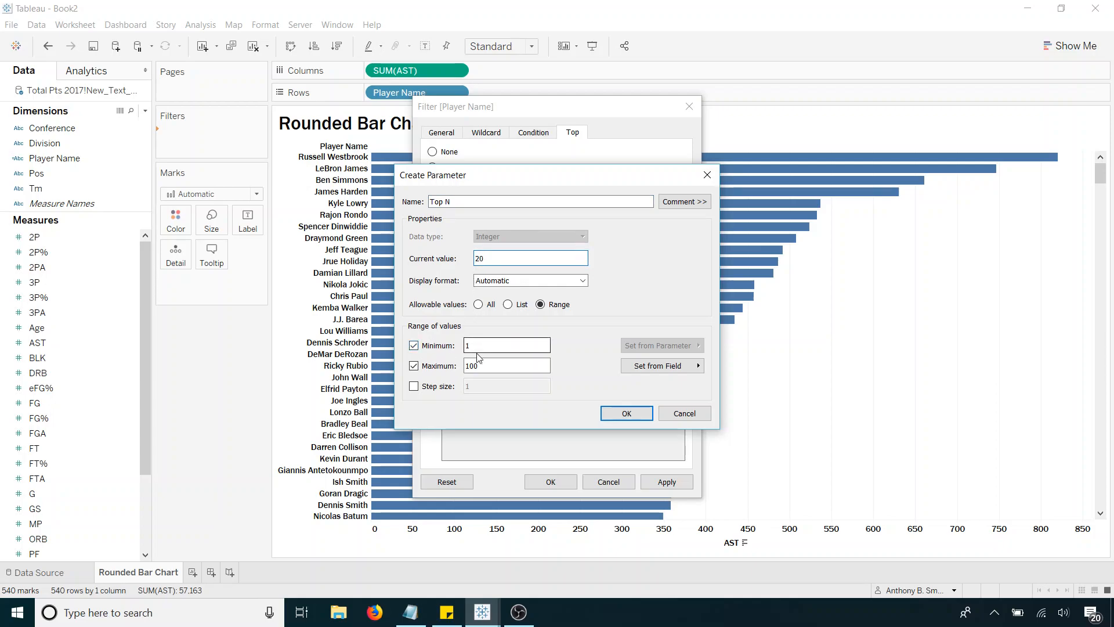
type("20")
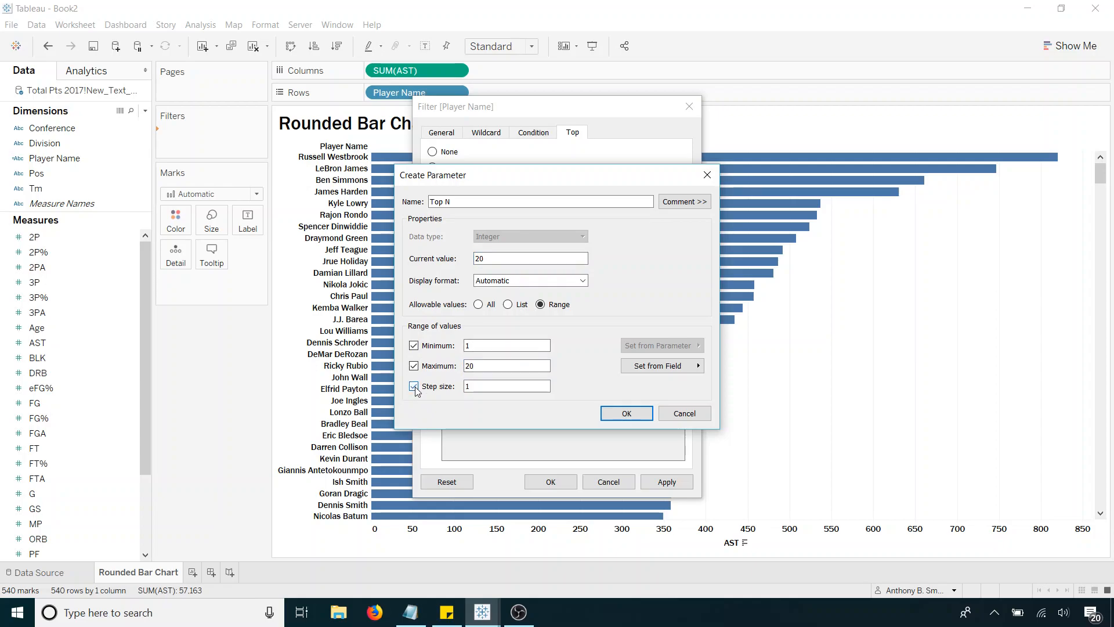
left_click(625, 412)
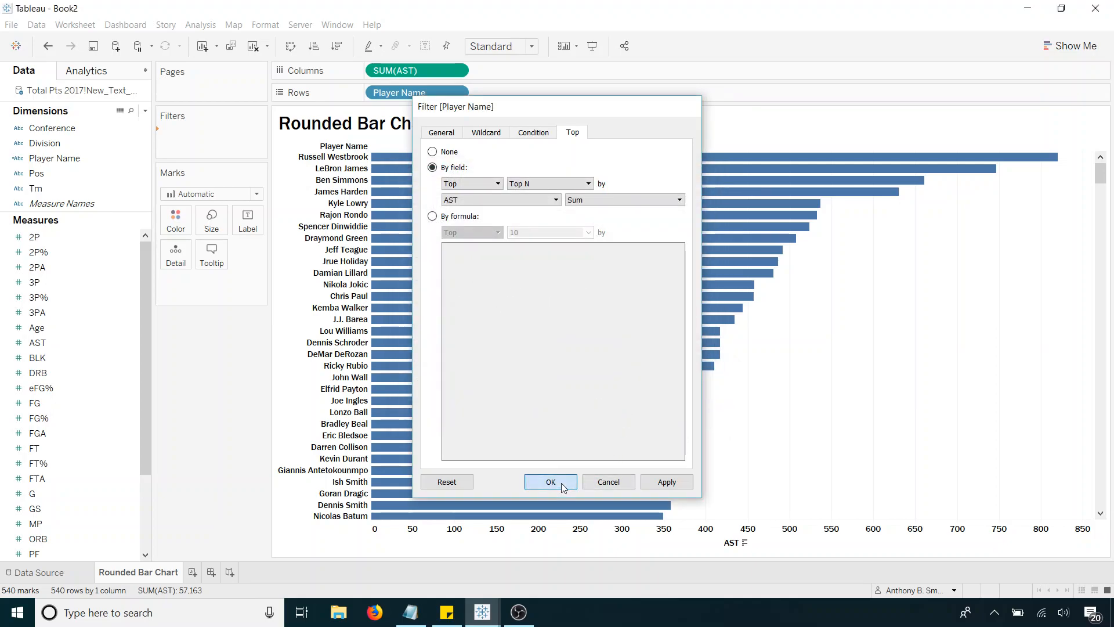
left_click(550, 482)
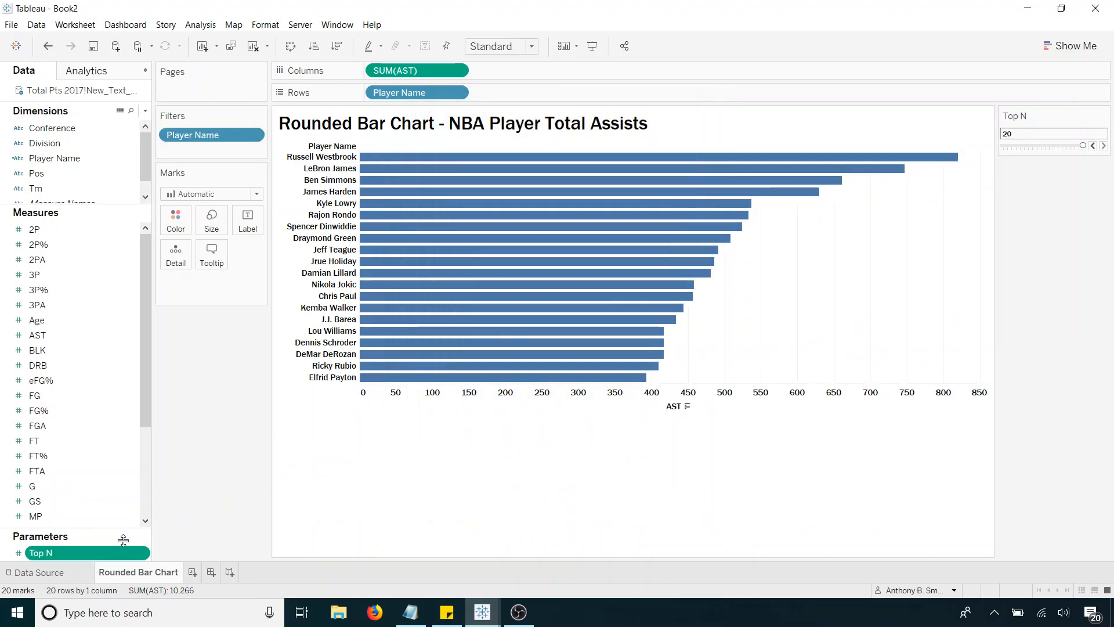
Step: Show the Top N control and step it down then back up to 20 to verify the chart responds
right_click(40, 553)
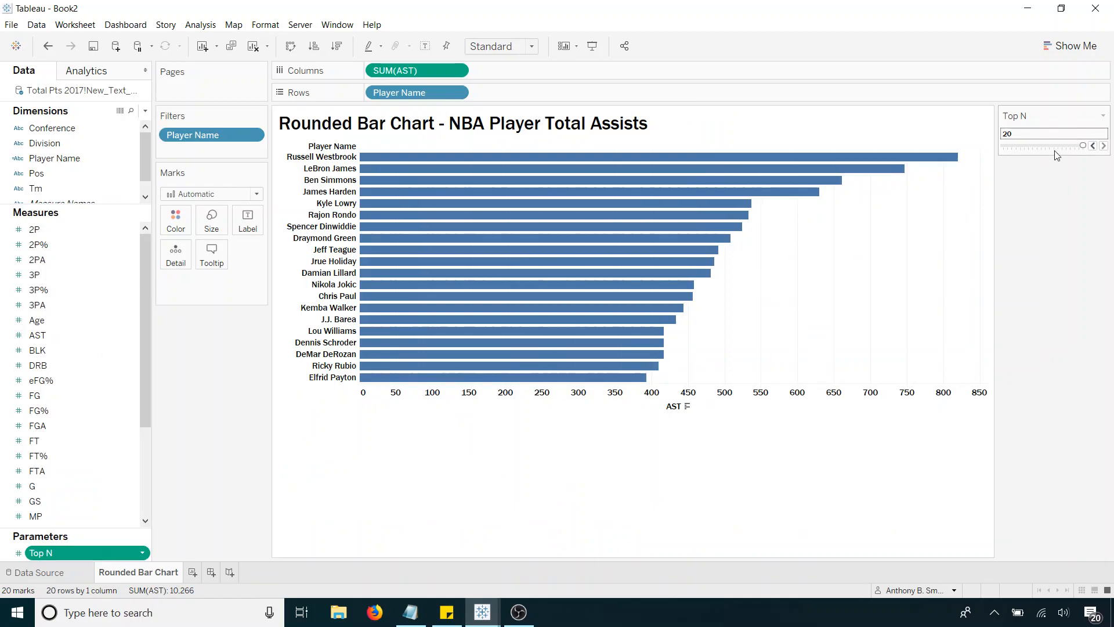
left_click(1093, 145)
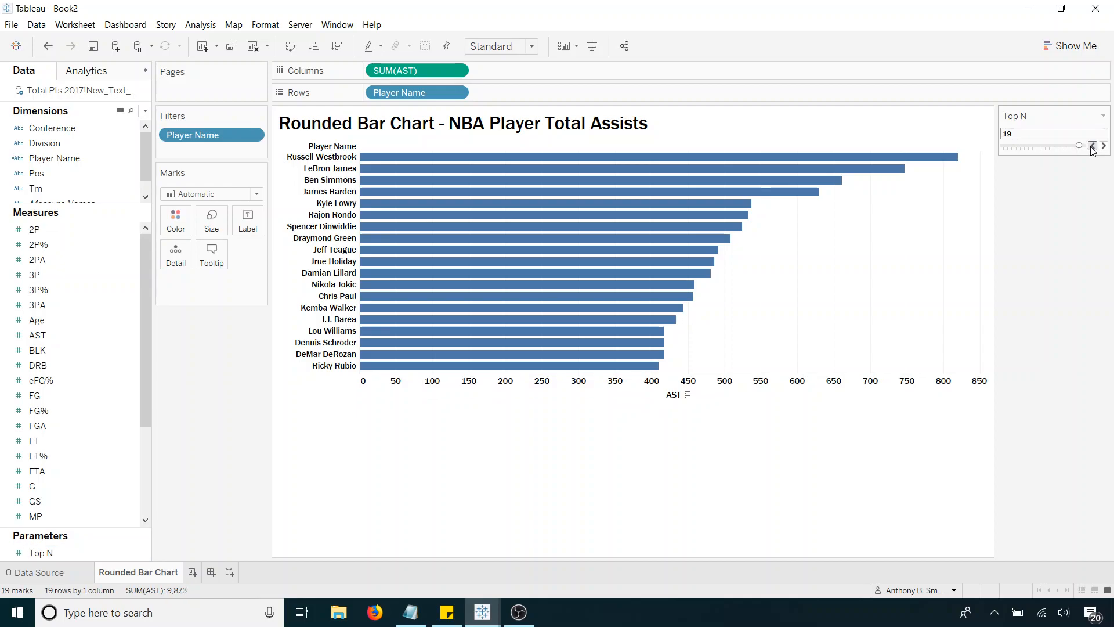
left_click(1093, 146)
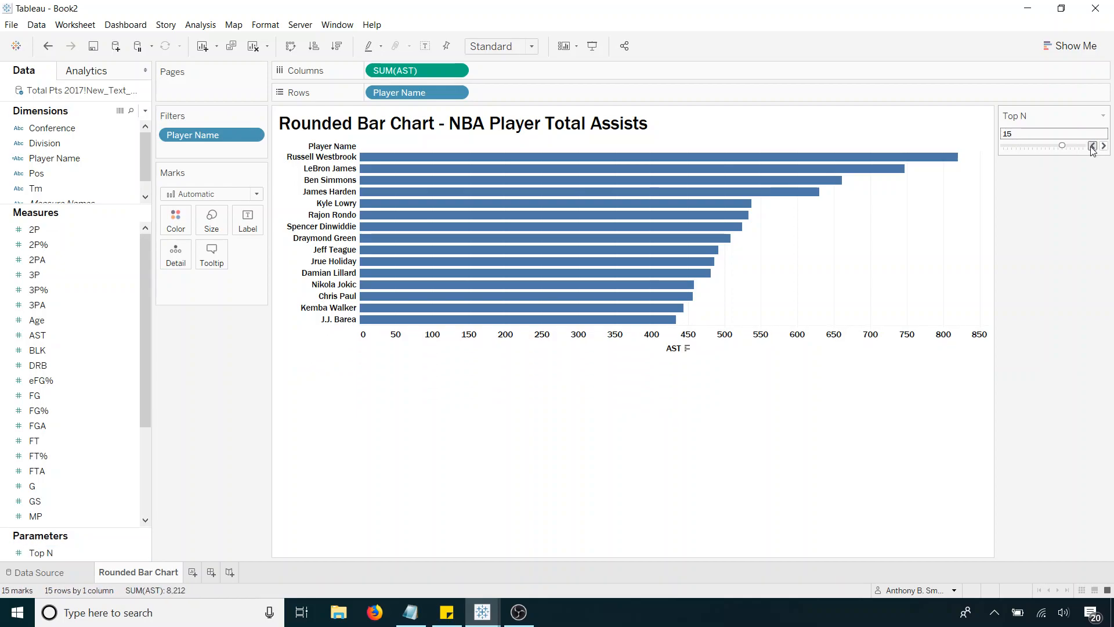
left_click(1092, 149)
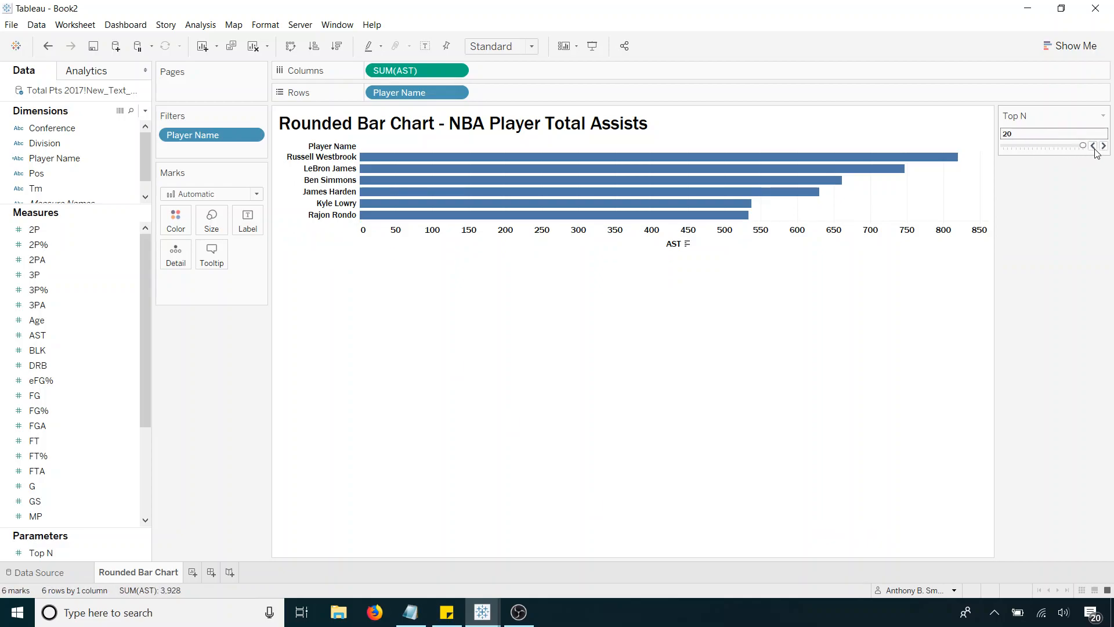
left_click(1103, 146)
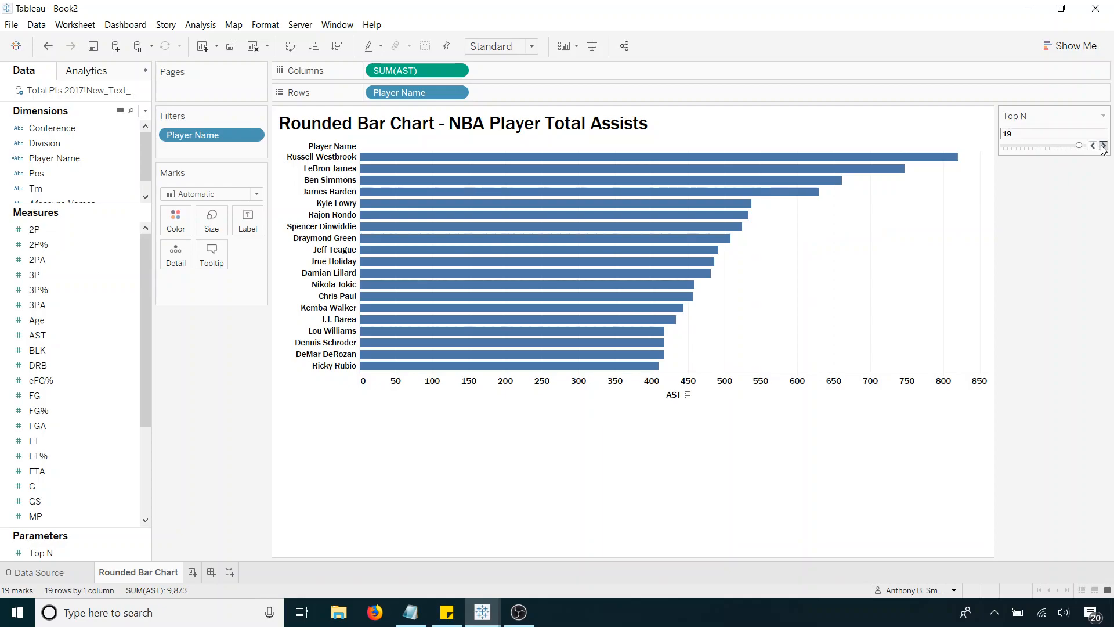
left_click(1101, 144)
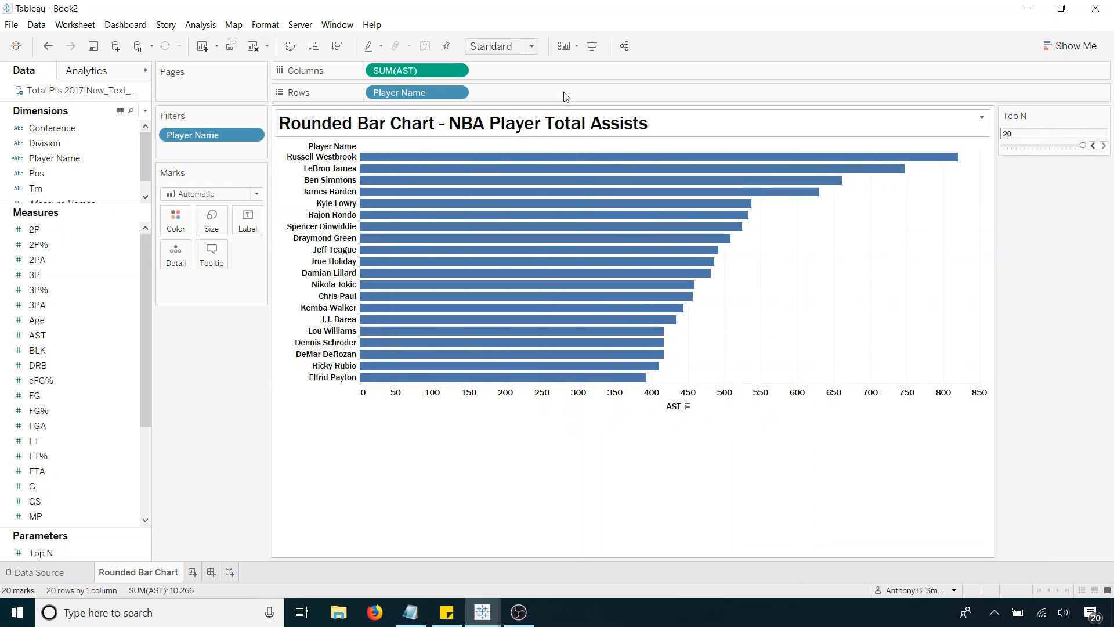
Step: Fit the assists chart to the Entire View and start a new calculated field
left_click(499, 47)
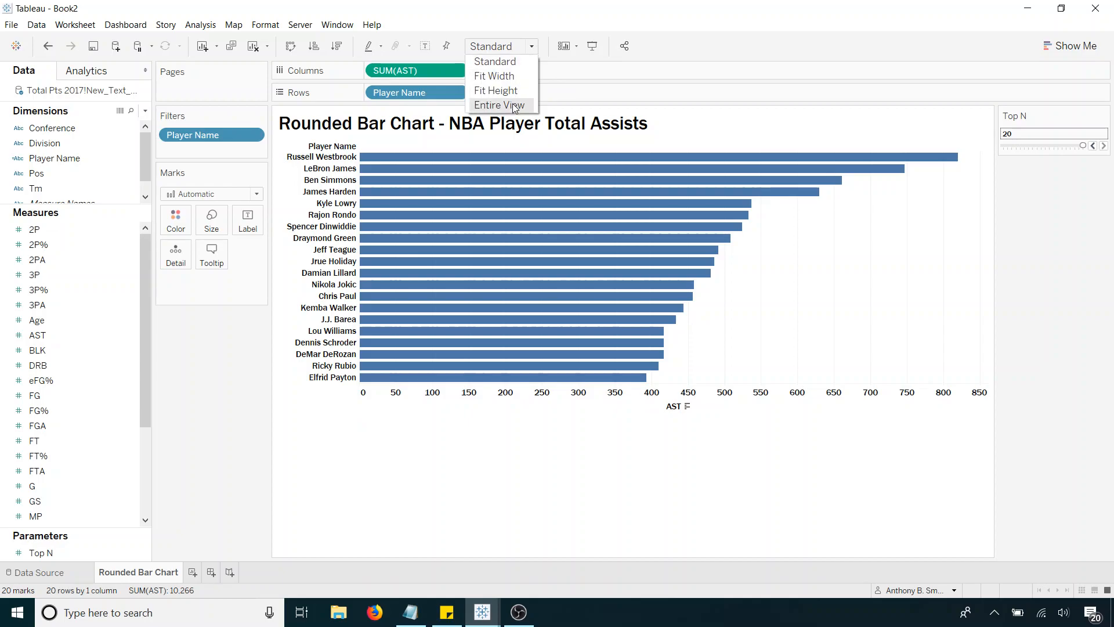
left_click(497, 105)
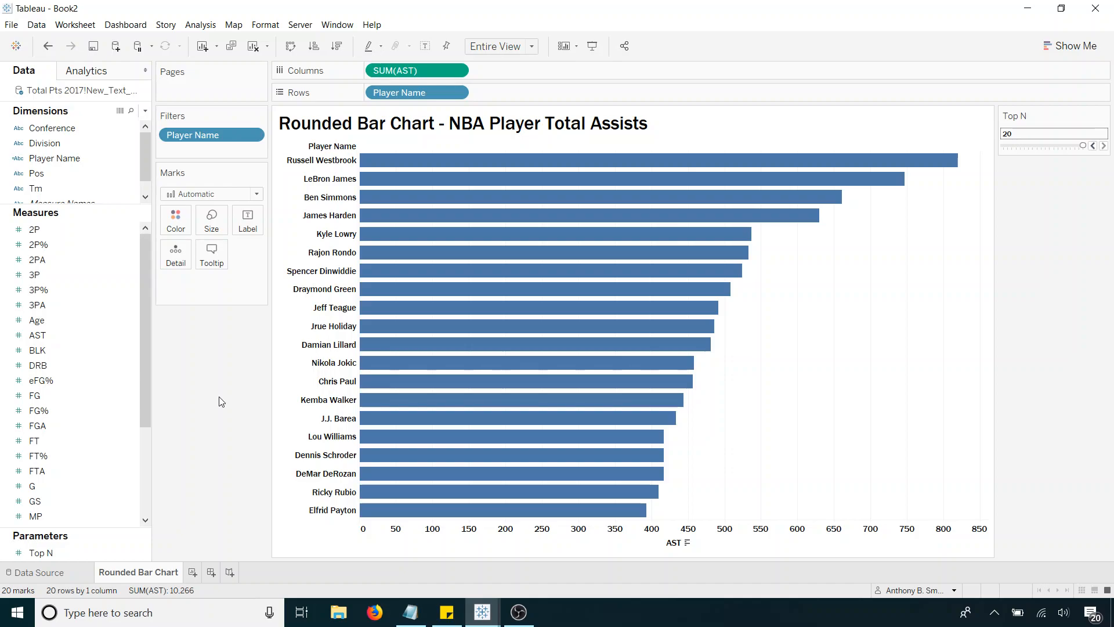
left_click(193, 135)
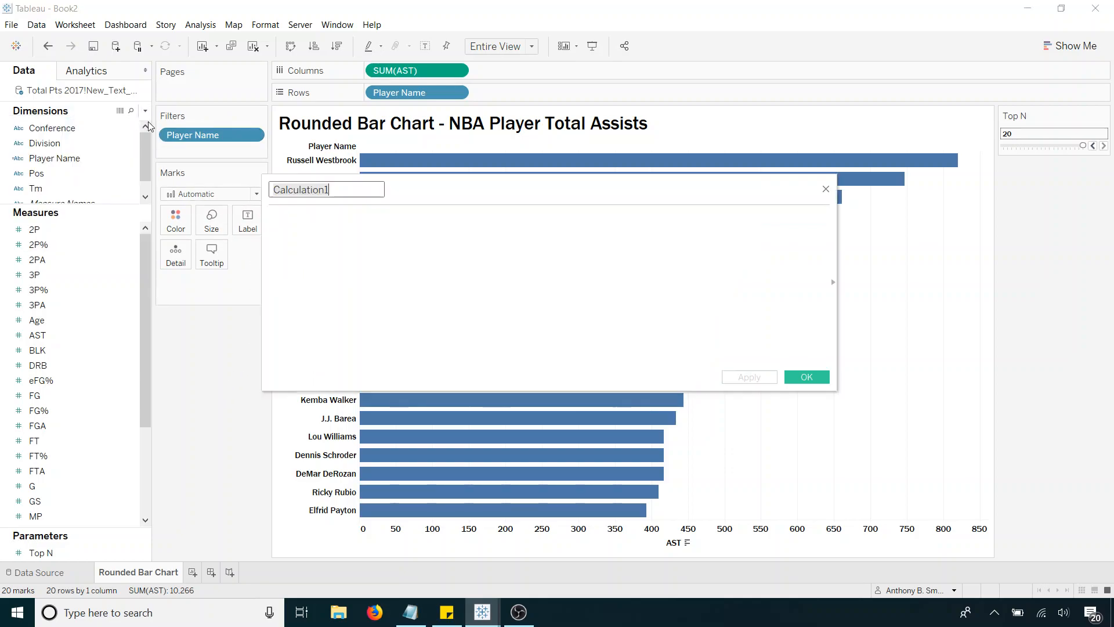
Step: Name the calculated field Zero, returning the constant 0, and save it
type("Z")
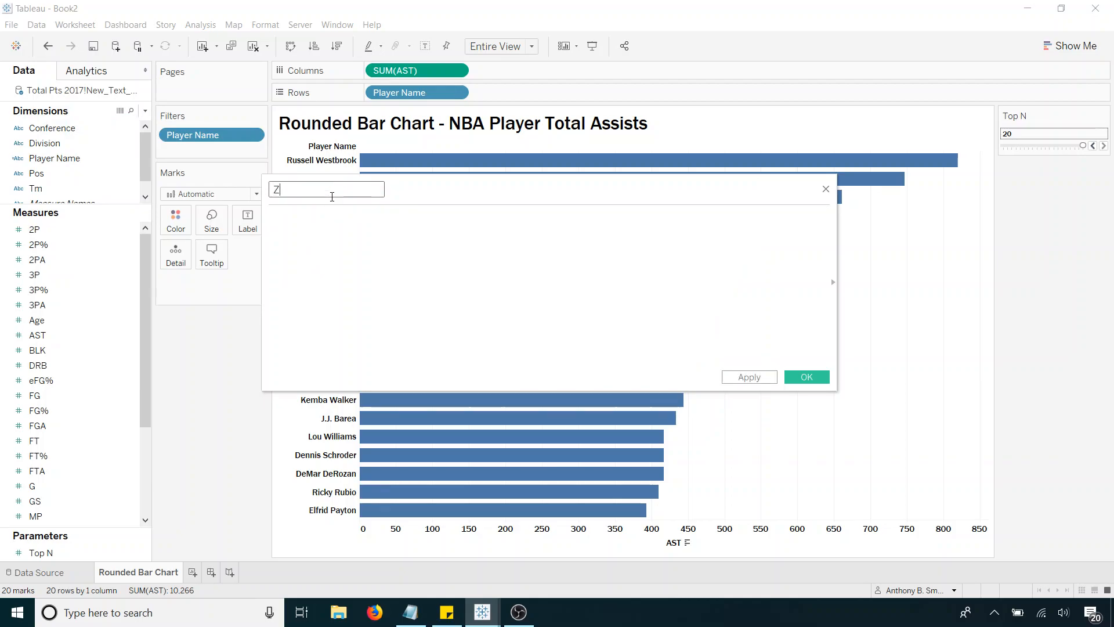
type("ero")
left_click(549, 286)
type("0")
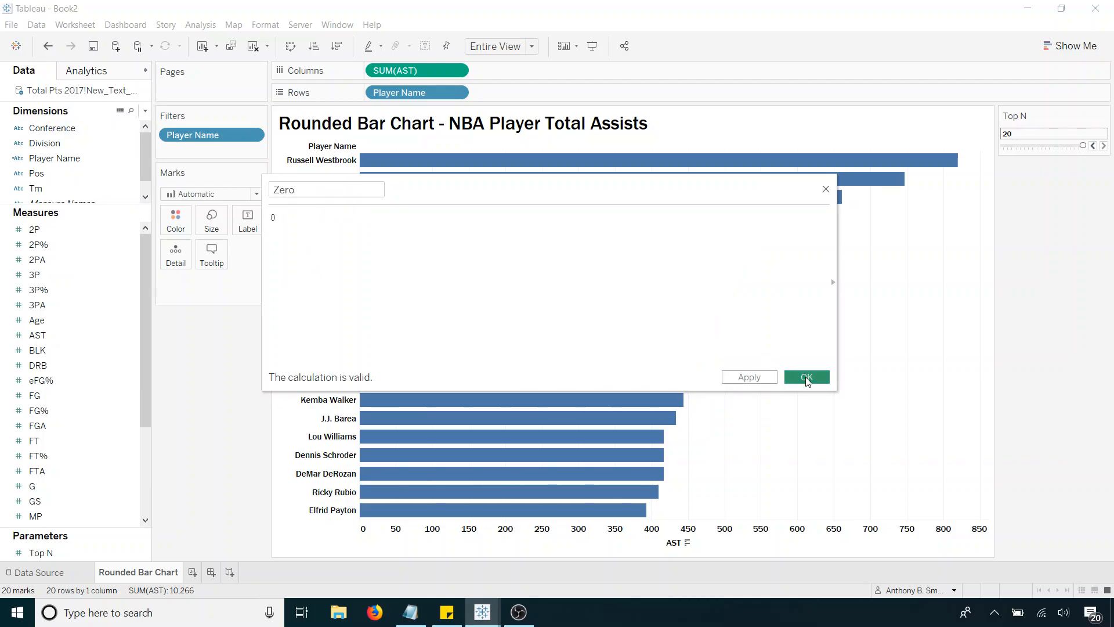
left_click(804, 377)
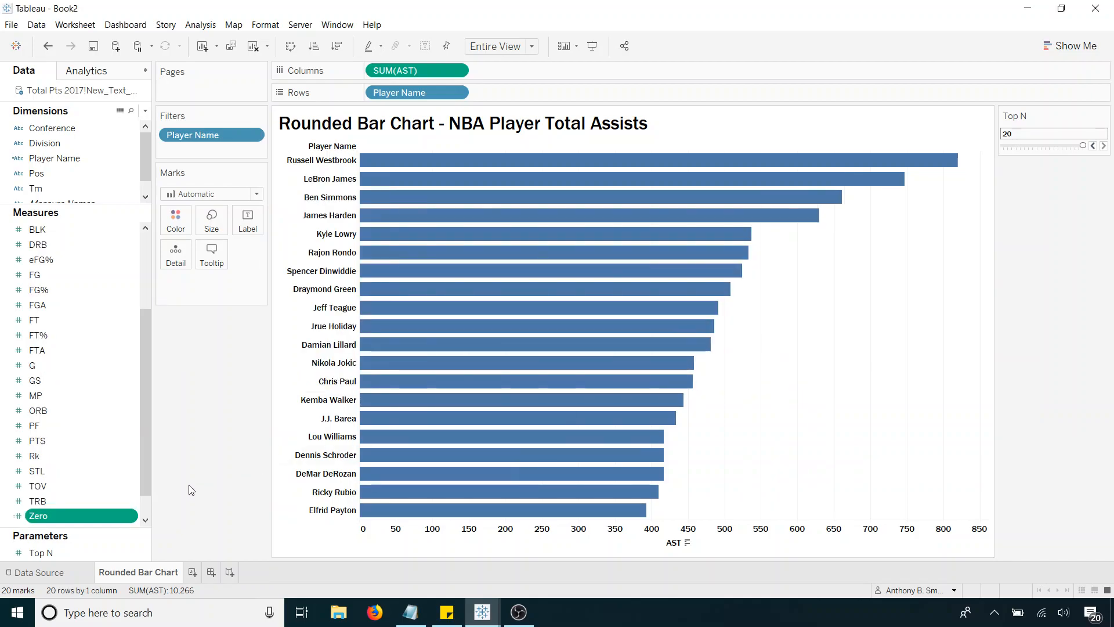
Step: Drop Zero onto the SUM(AST) axis so assists and Zero share one Measure Values axis
left_click_drag(39, 515, 241, 473)
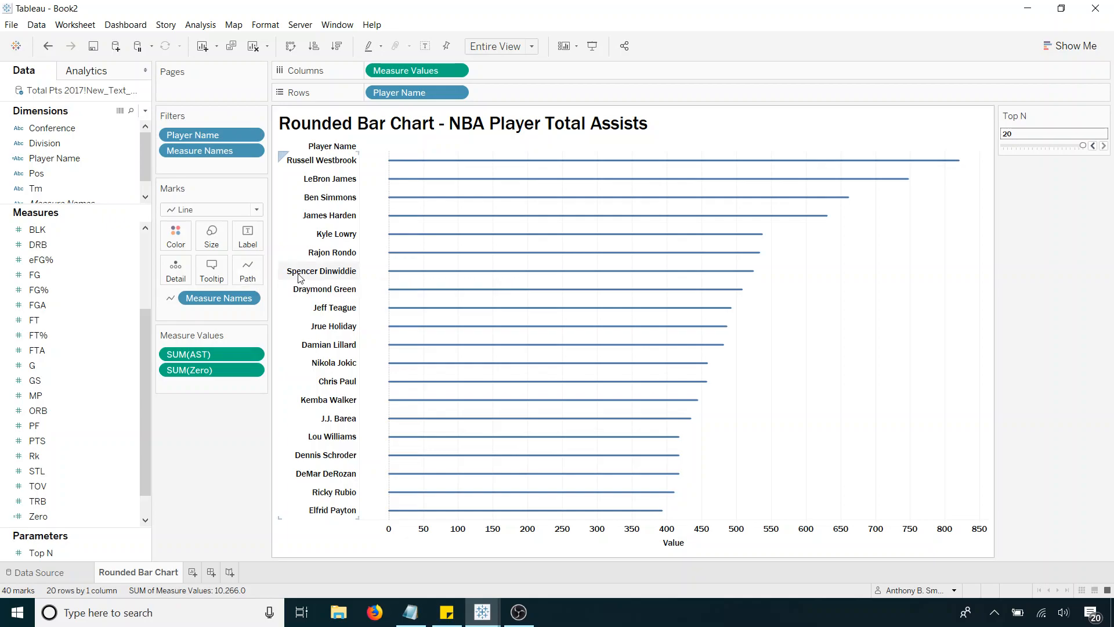
mouse_move(620, 172)
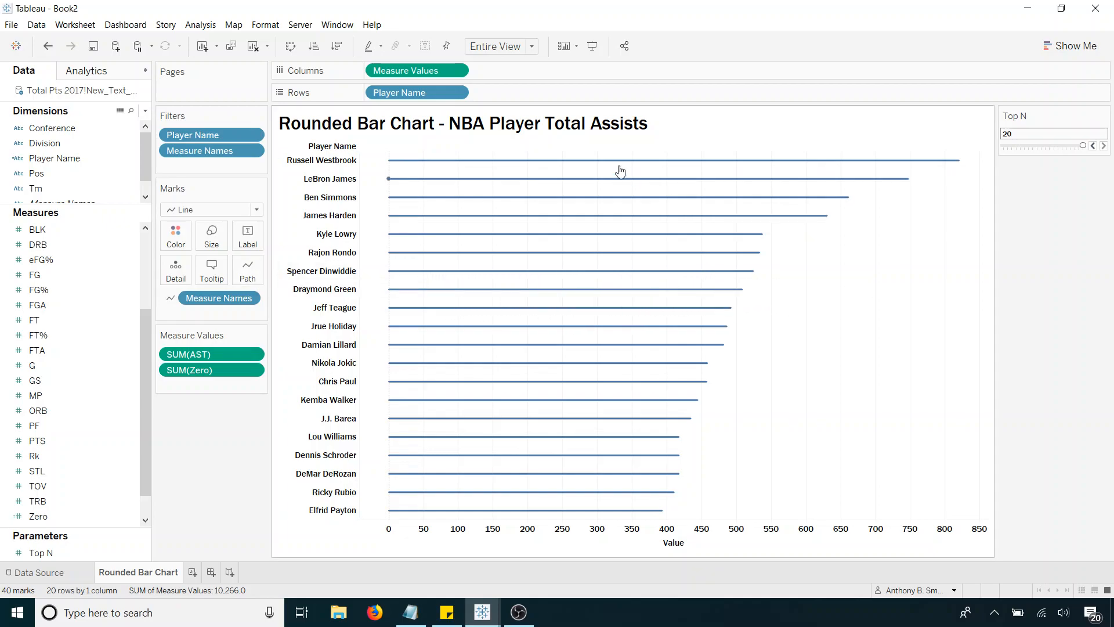
mouse_move(449, 349)
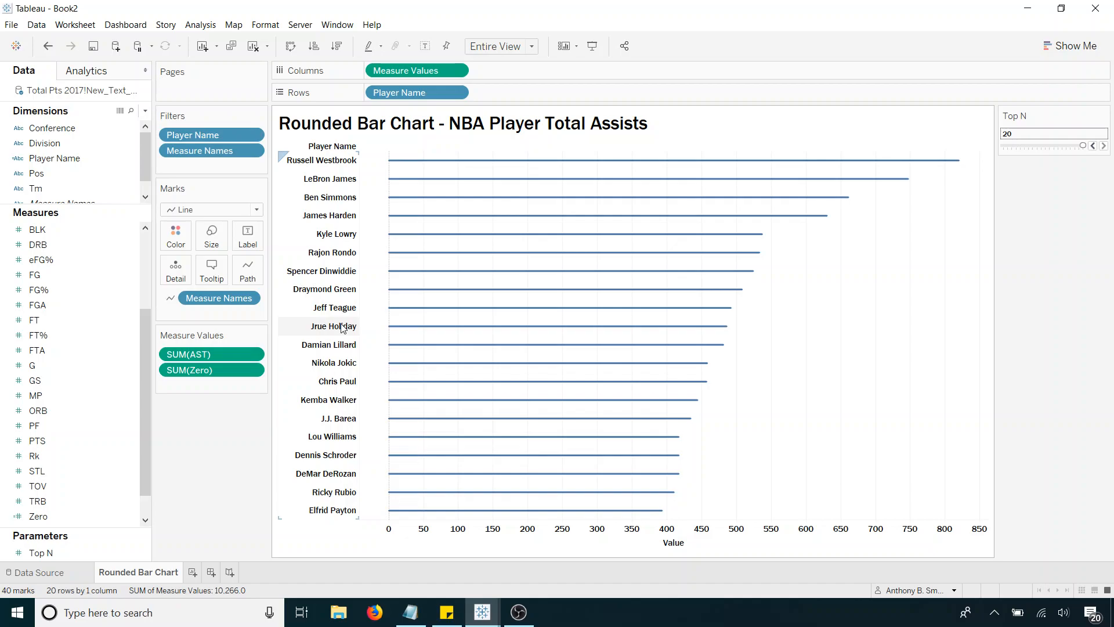
Step: Show mark labels at line ends only, hide the 0.0 start labels and enlarge the label font
left_click(247, 235)
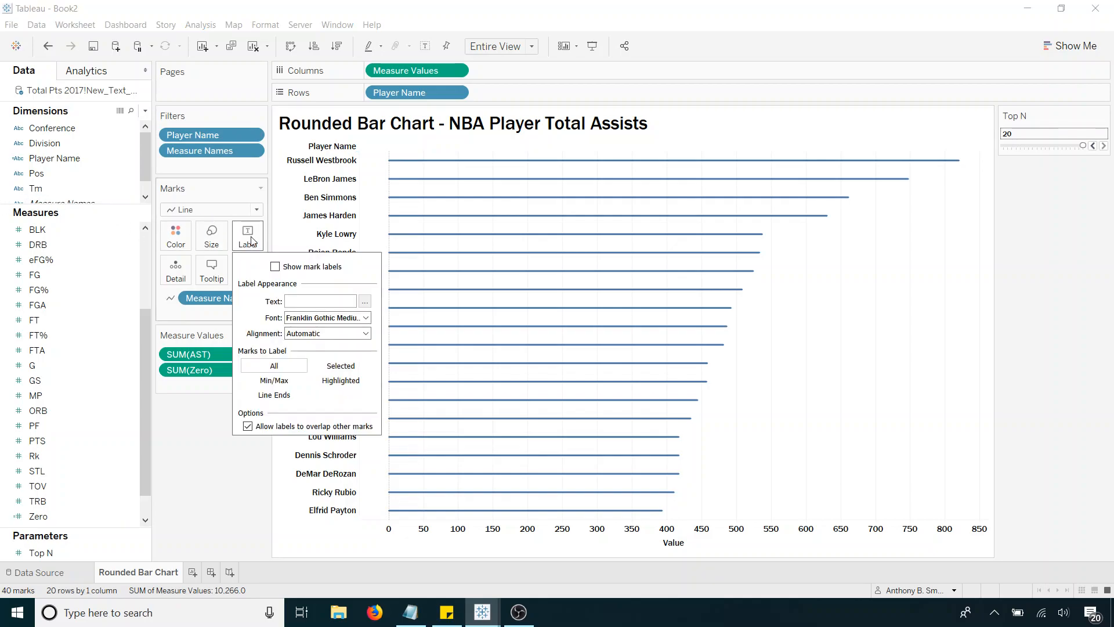
left_click(275, 266)
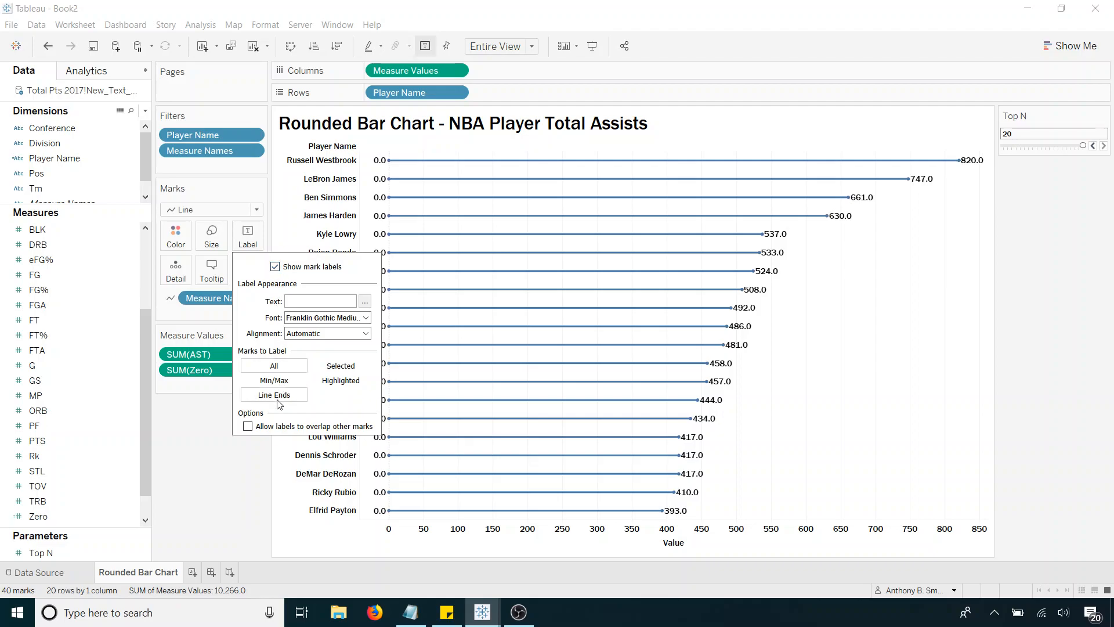
left_click(247, 425)
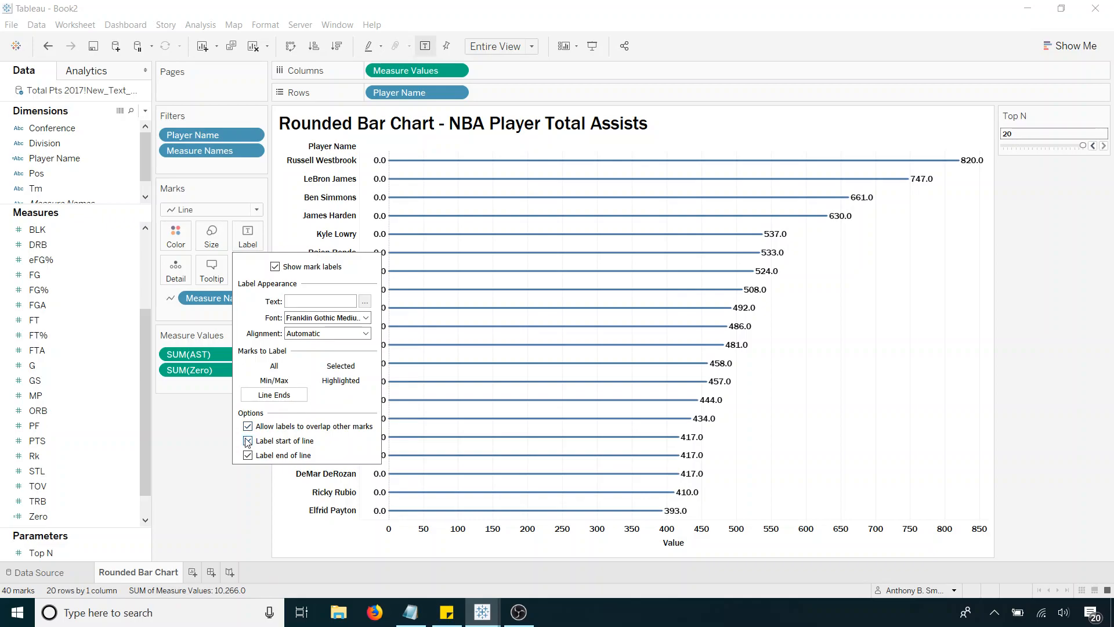
left_click(247, 440)
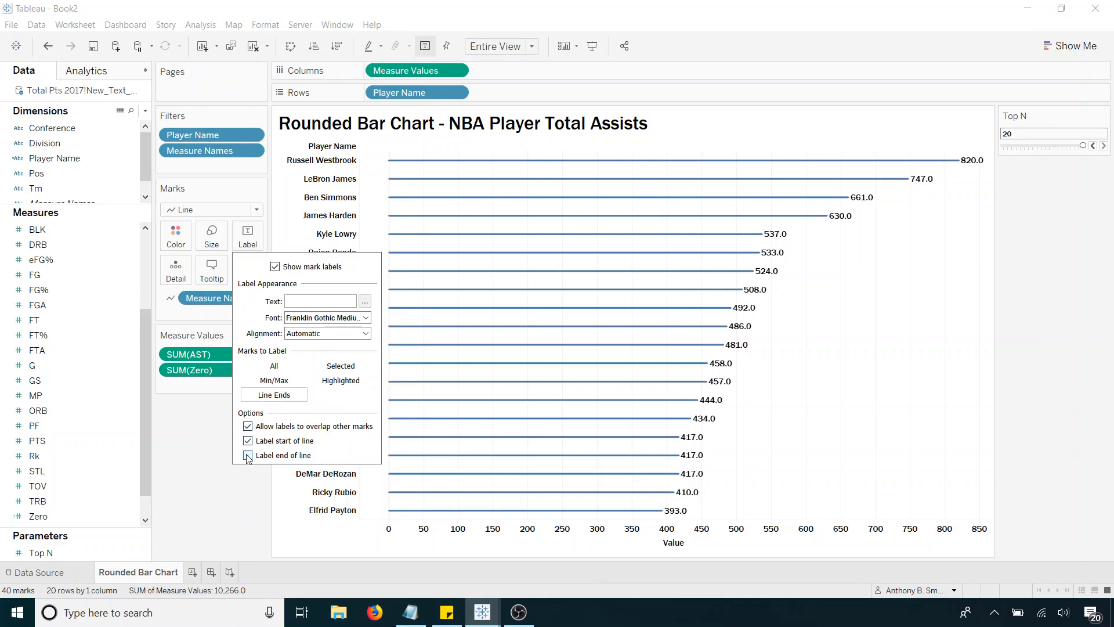
left_click(247, 455)
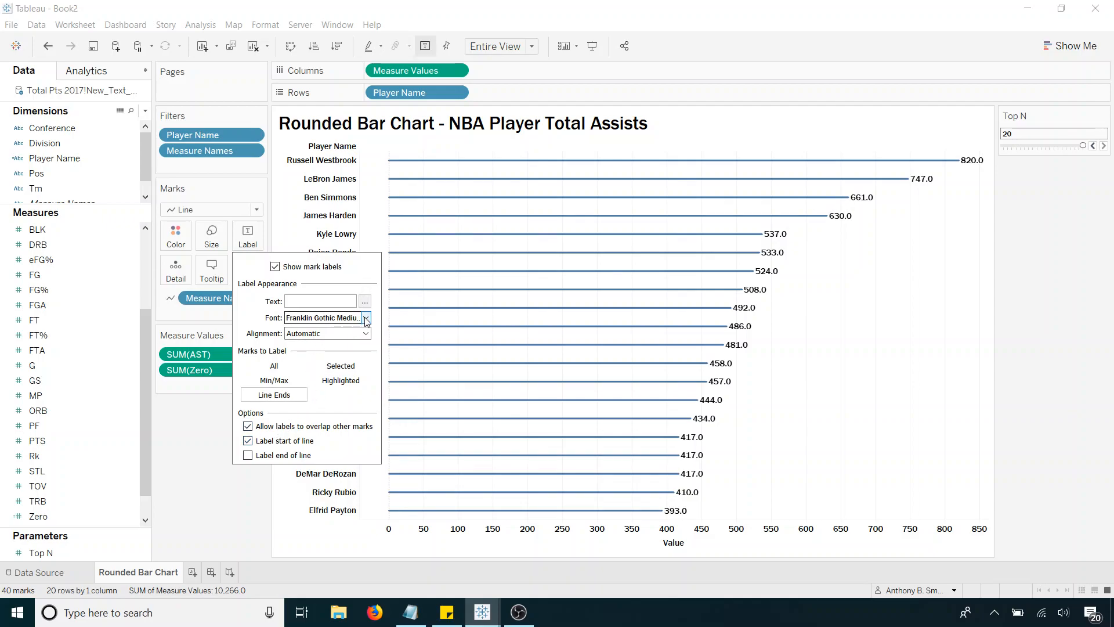
left_click(366, 317)
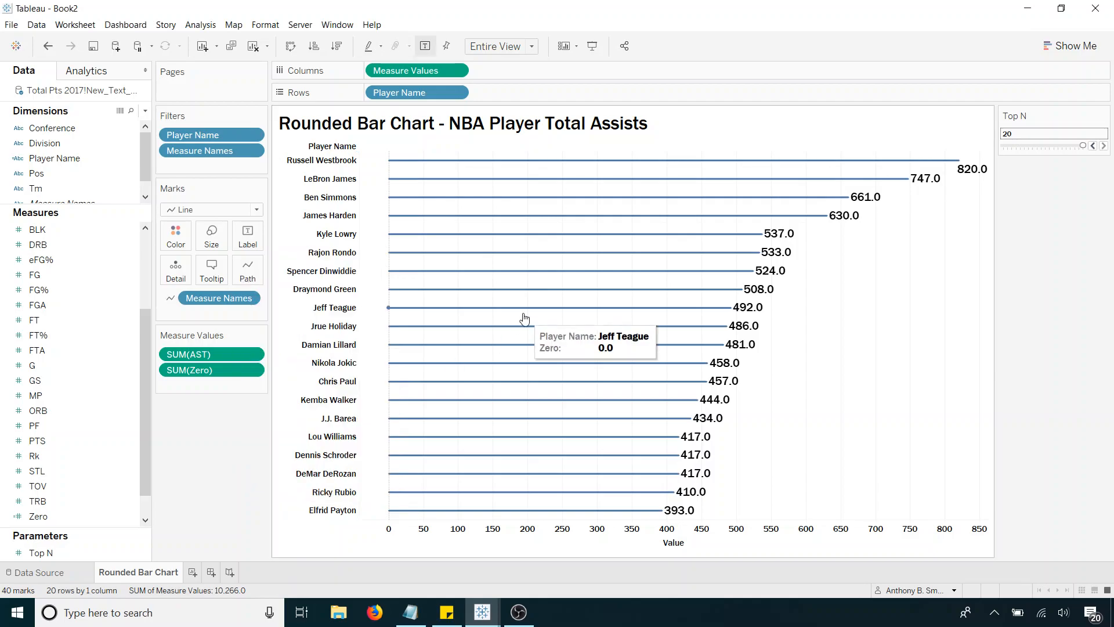
mouse_move(417, 277)
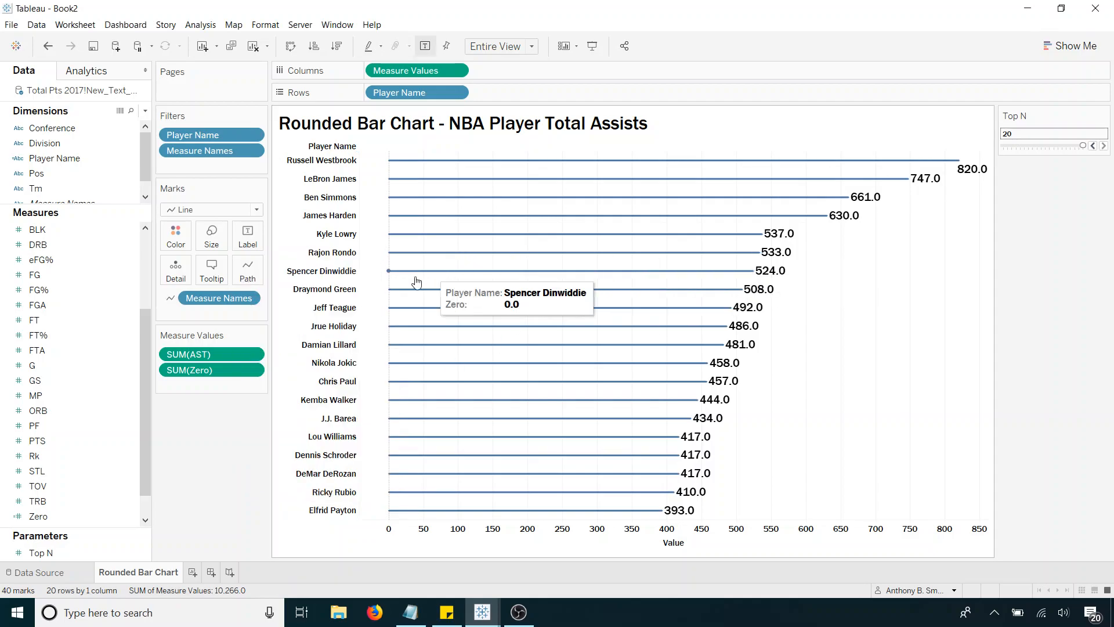
mouse_move(222, 424)
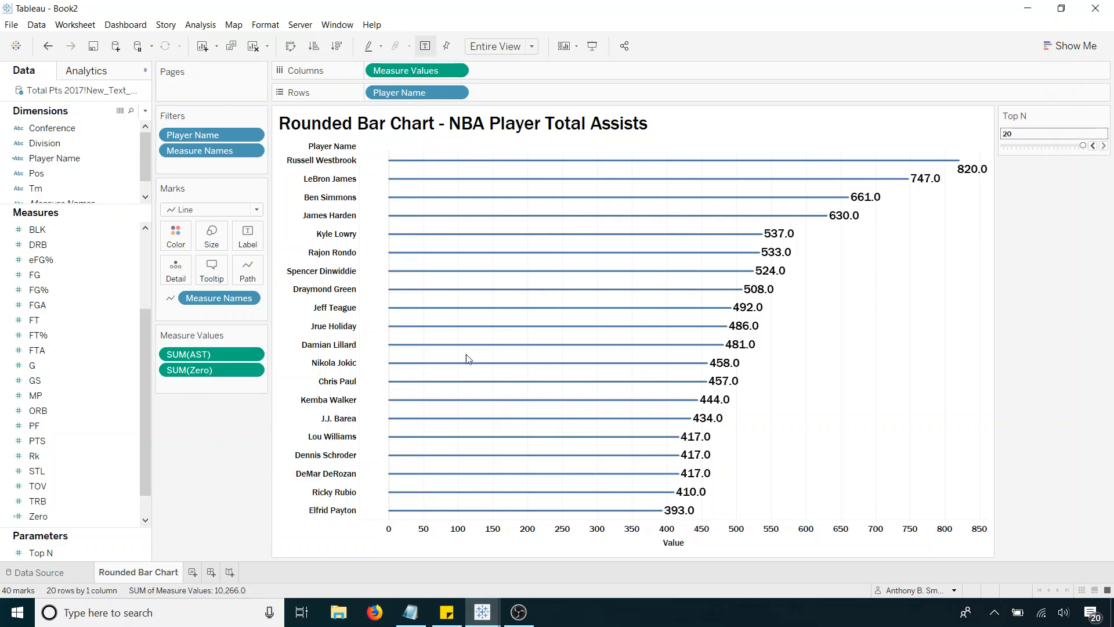
mouse_move(787, 239)
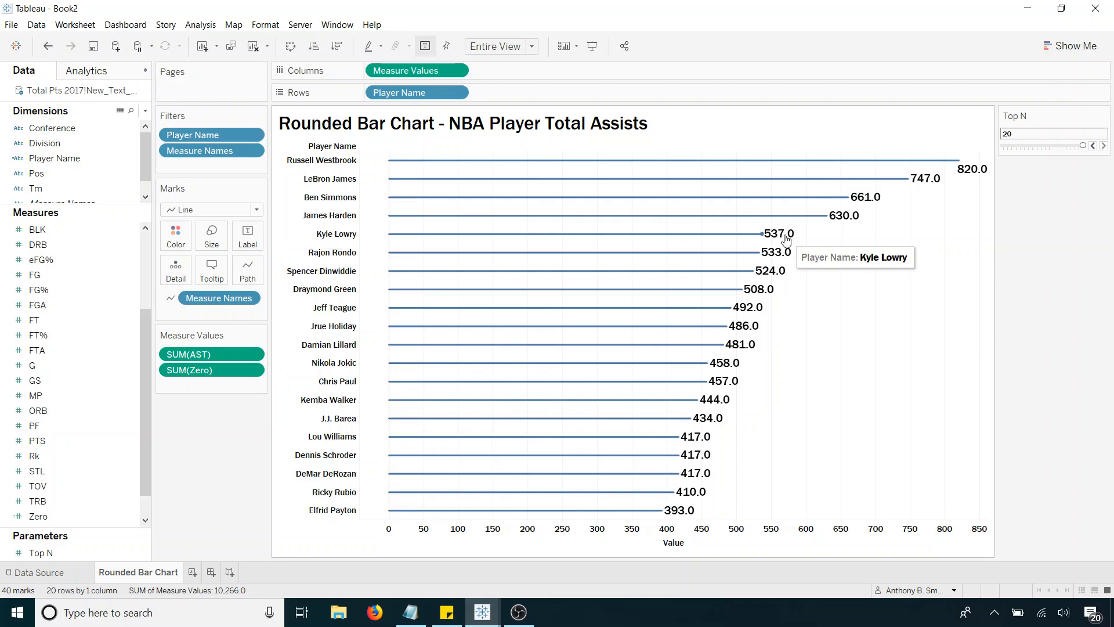
left_click(36, 349)
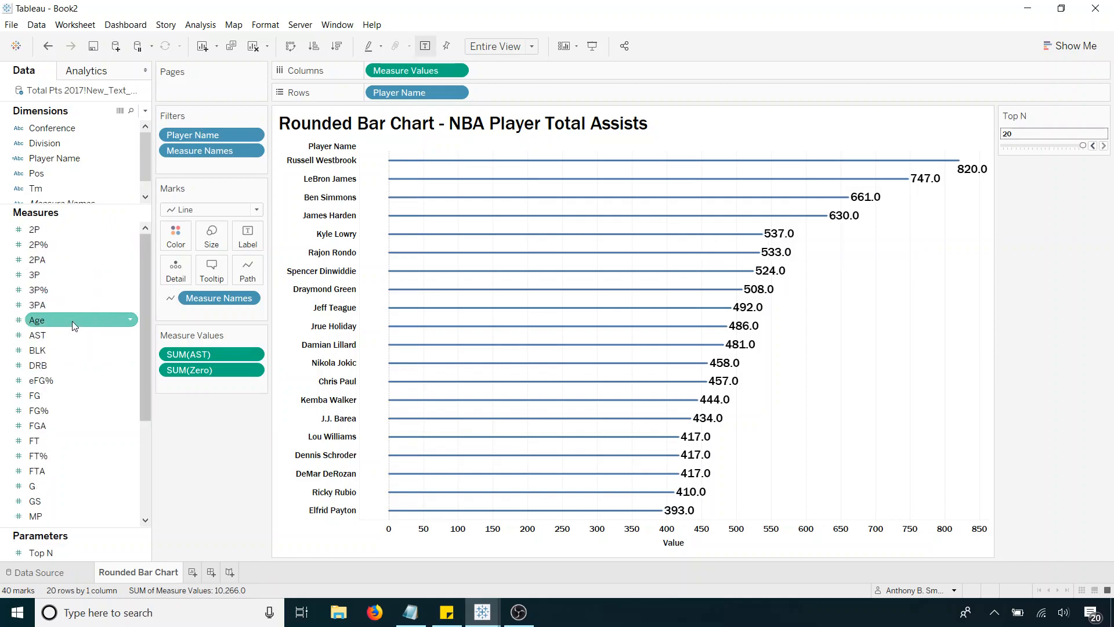
Step: Set AST's default number format to Number (Custom) with 0 decimal places
right_click(37, 335)
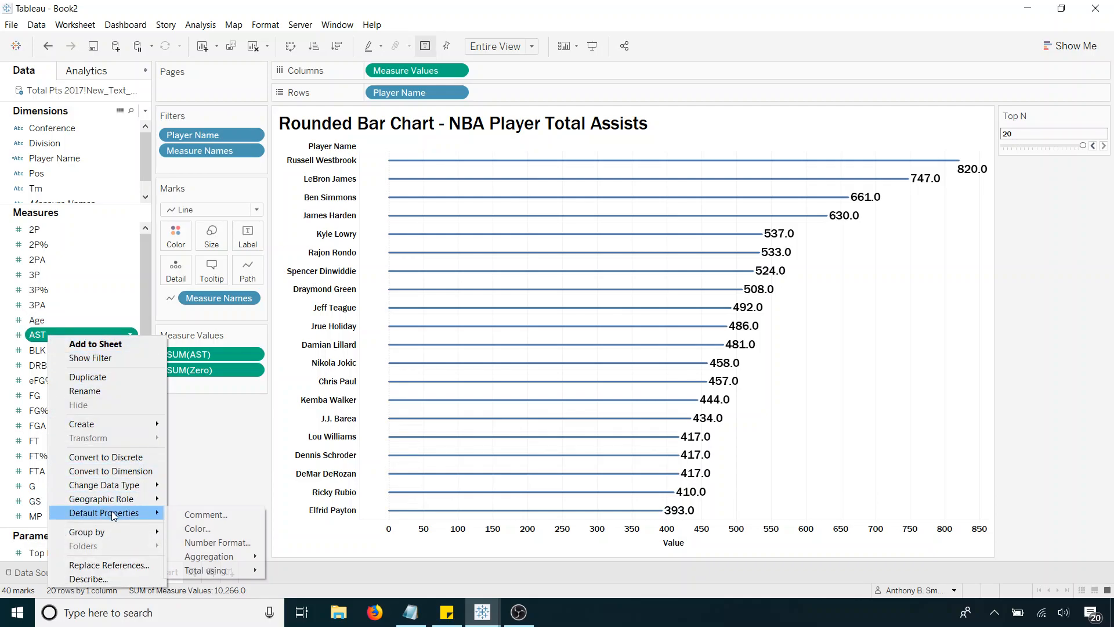
left_click(218, 542)
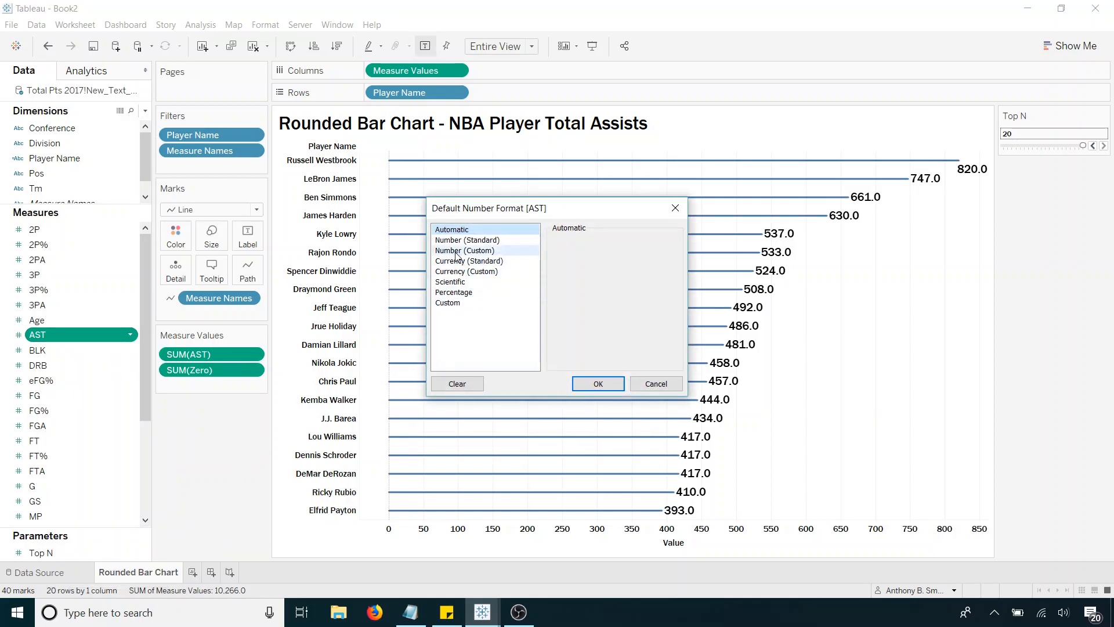
left_click(464, 250)
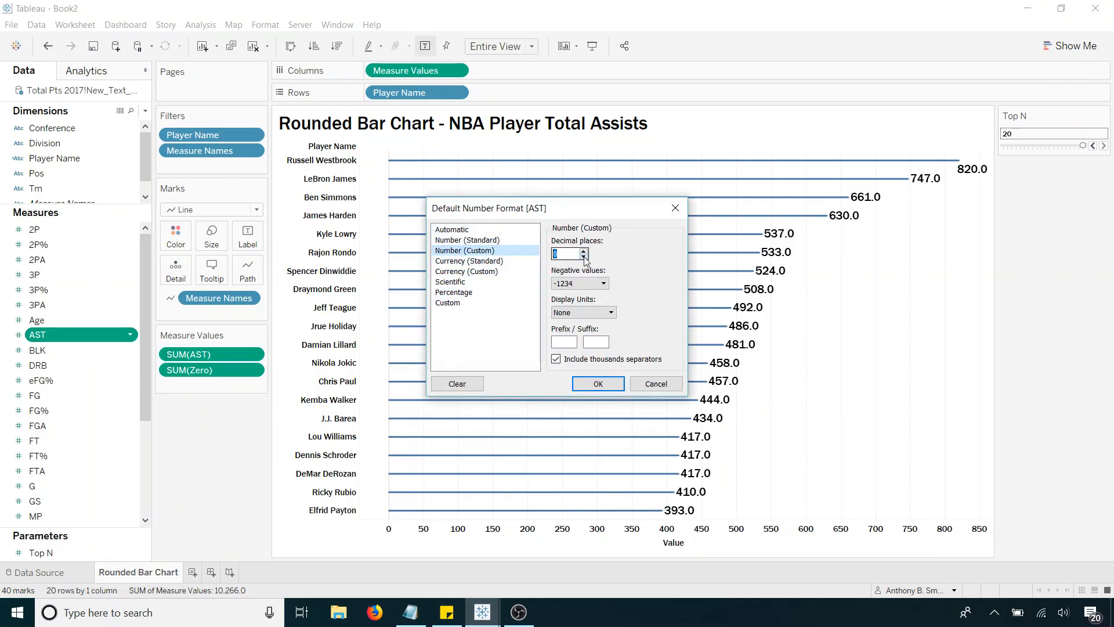
left_click(597, 383)
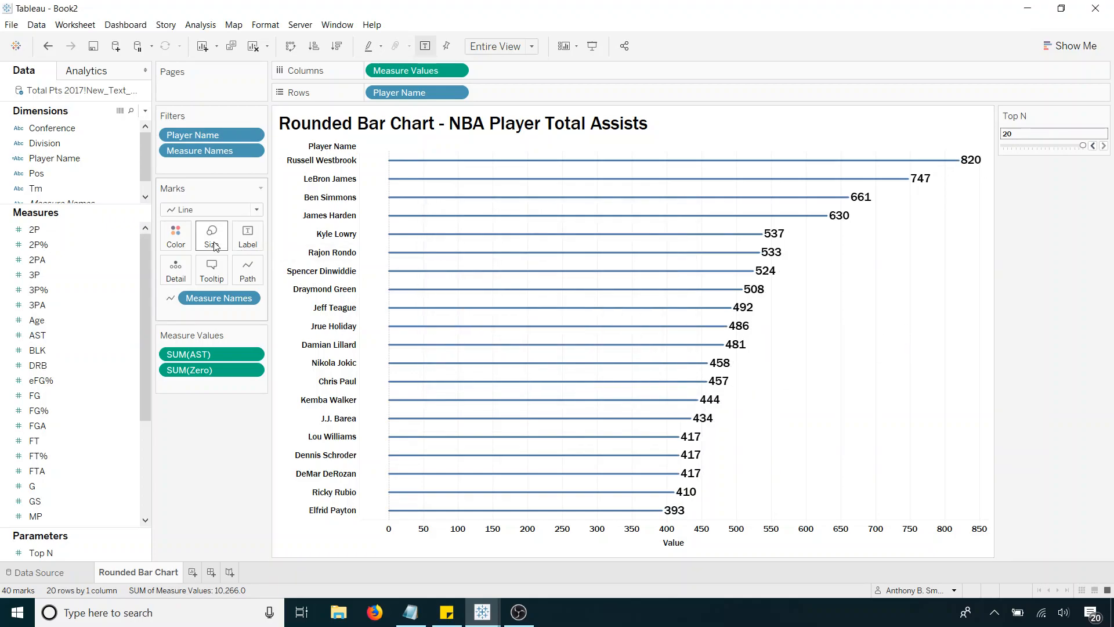
Step: Drag the mark size slider to its maximum so the lines become wide rounded bars
left_click(211, 235)
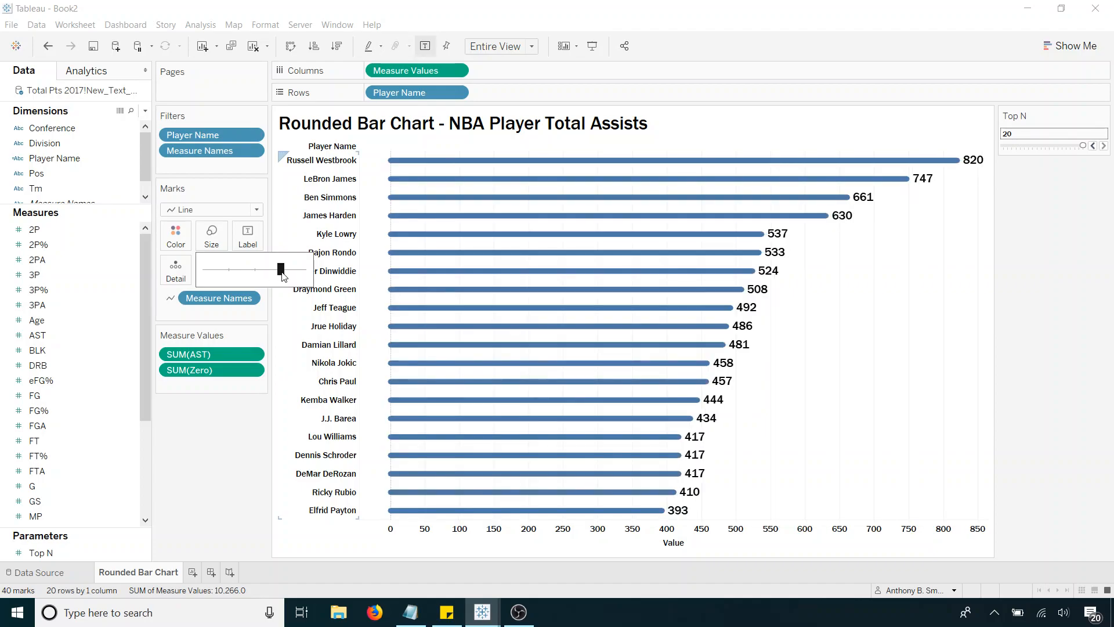
left_click_drag(279, 269, 297, 269)
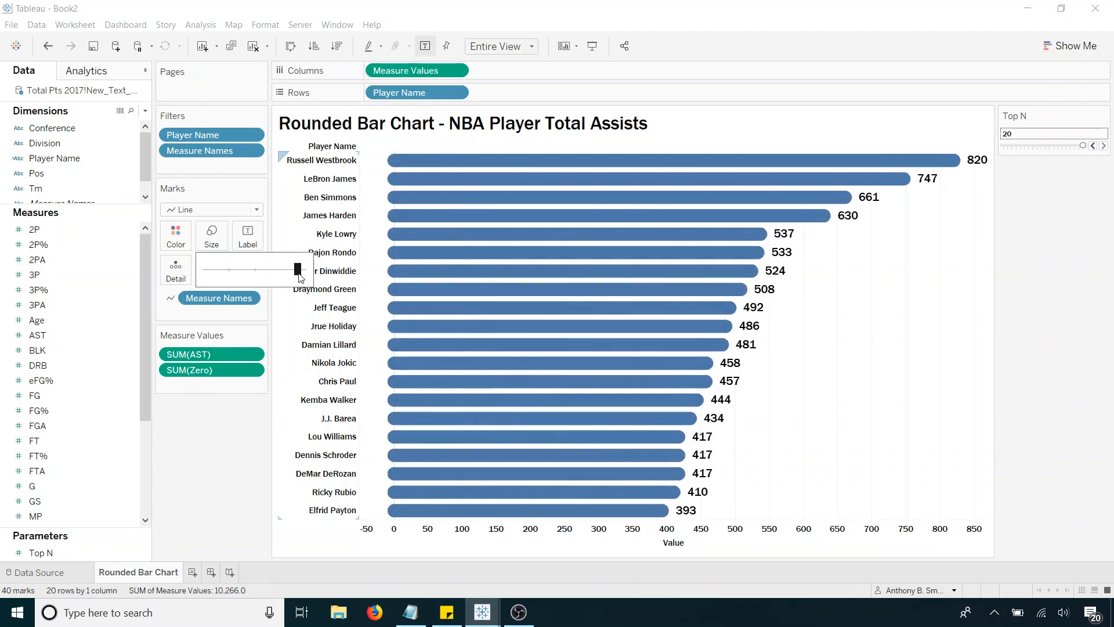
left_click_drag(297, 269, 288, 269)
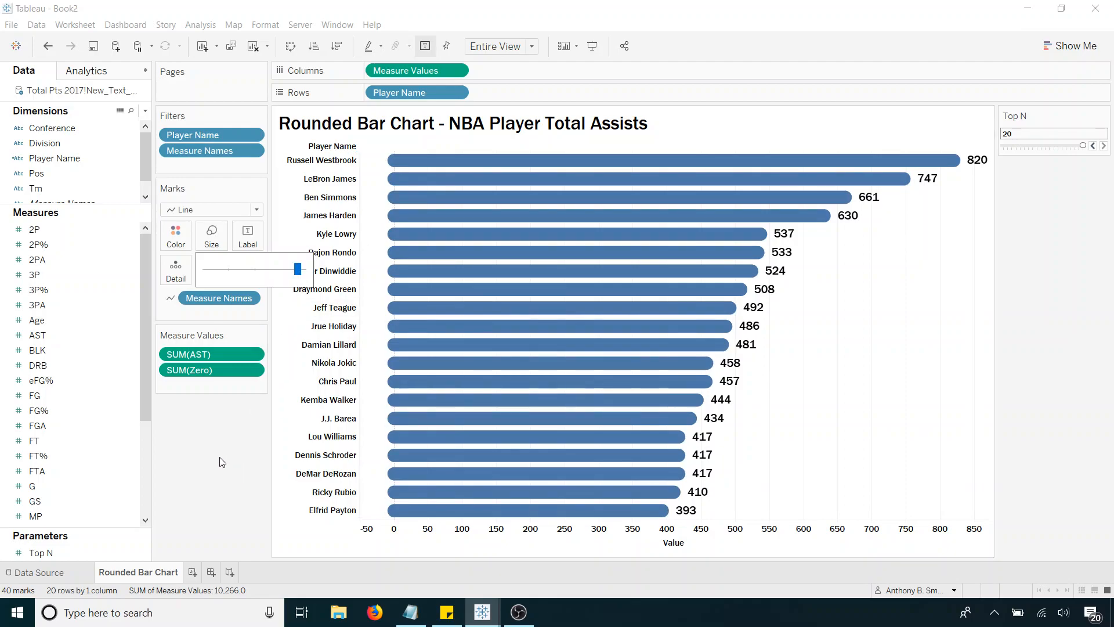
mouse_move(593, 257)
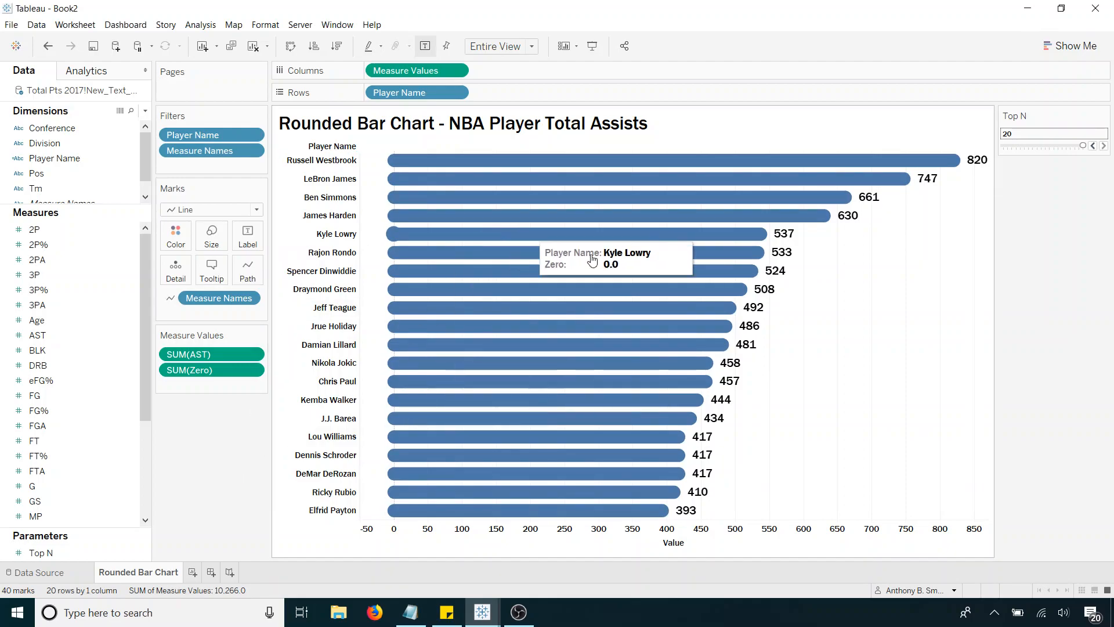
mouse_move(864, 276)
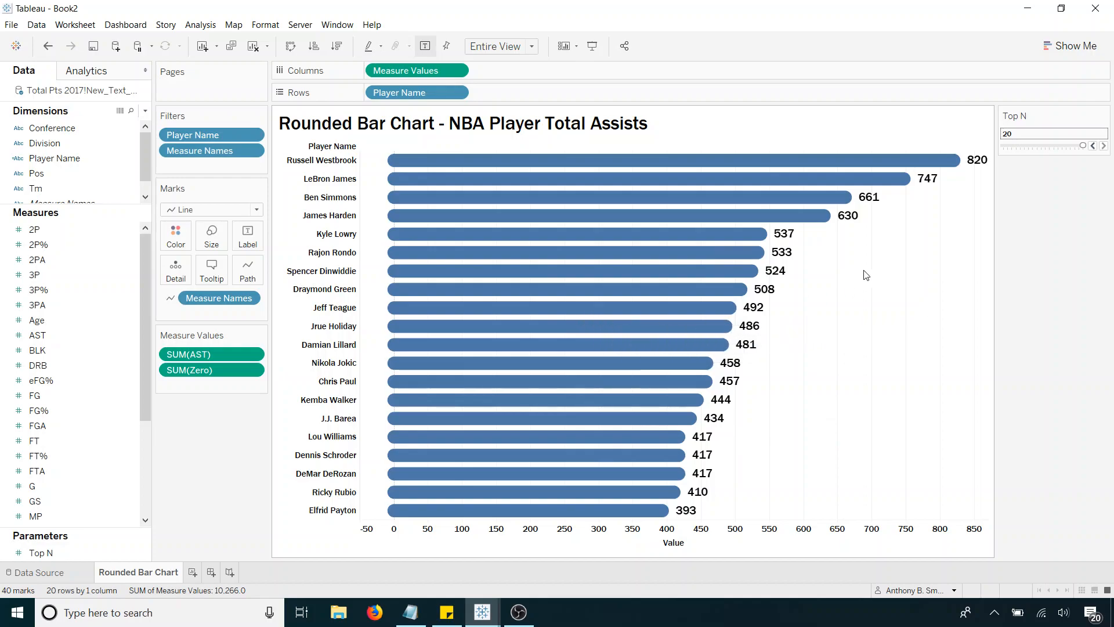
Step: In the Format Lines pane, set zero lines and grid lines to None on the Sheet and Rows tabs
right_click(866, 276)
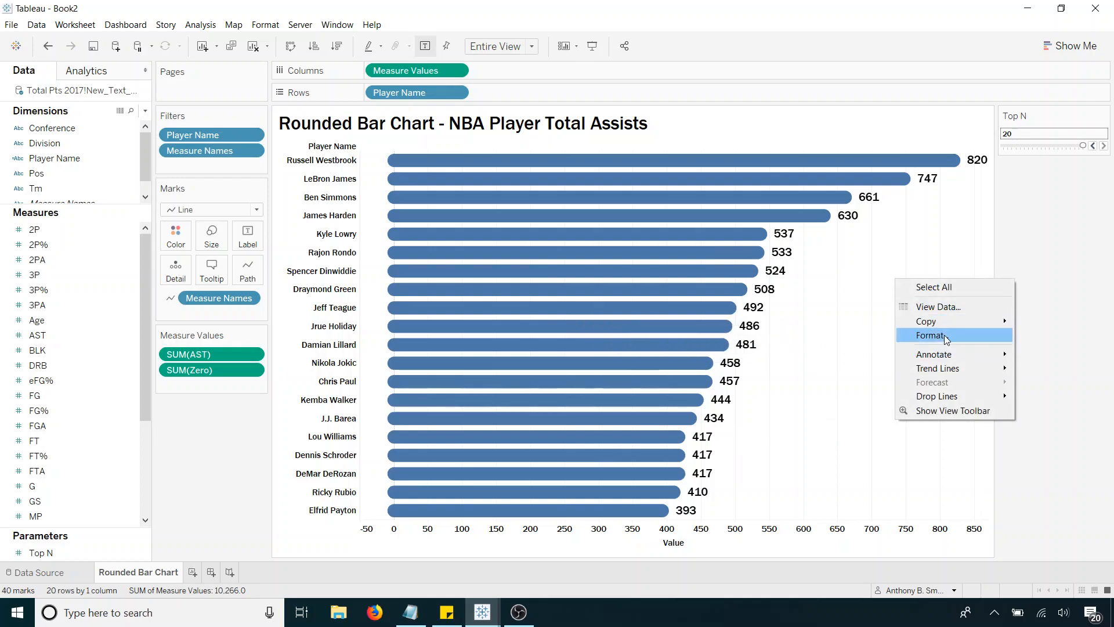
left_click(931, 334)
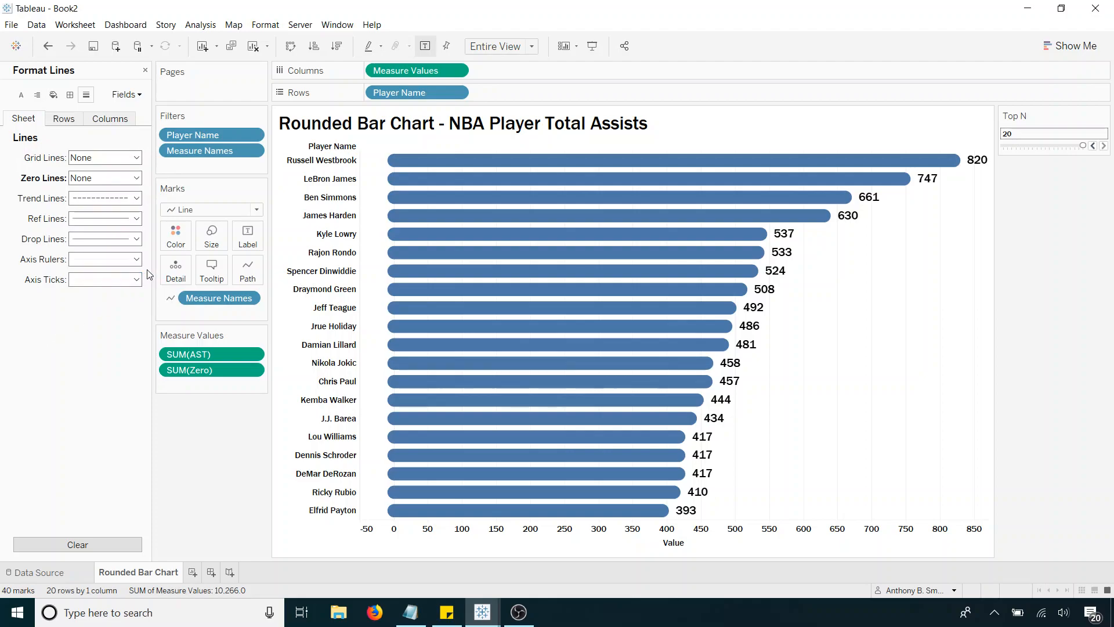
left_click(140, 259)
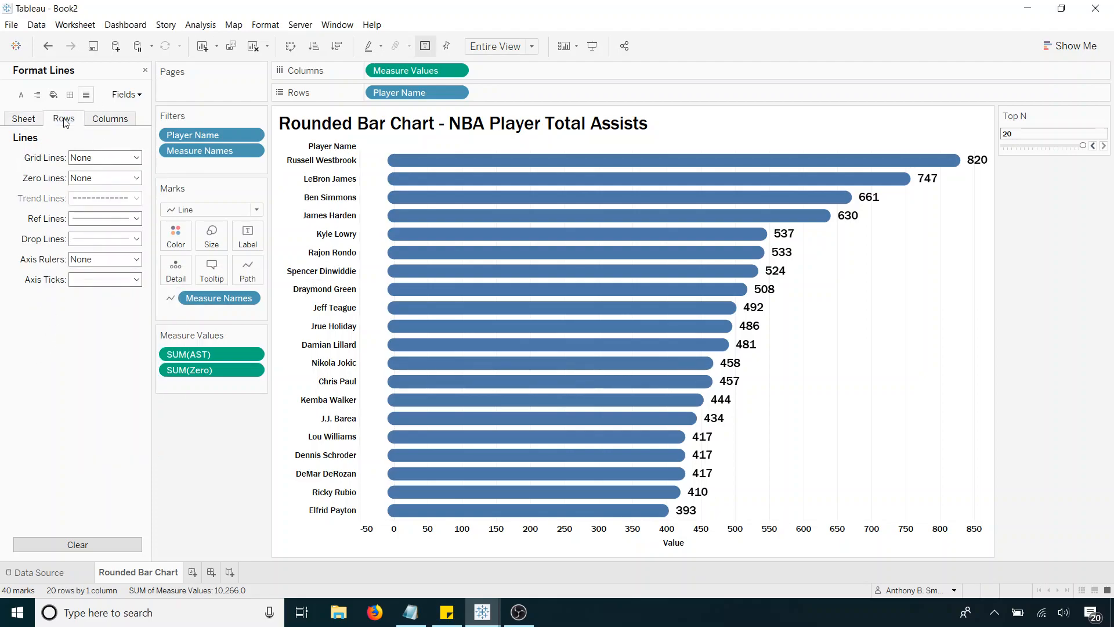
left_click(110, 118)
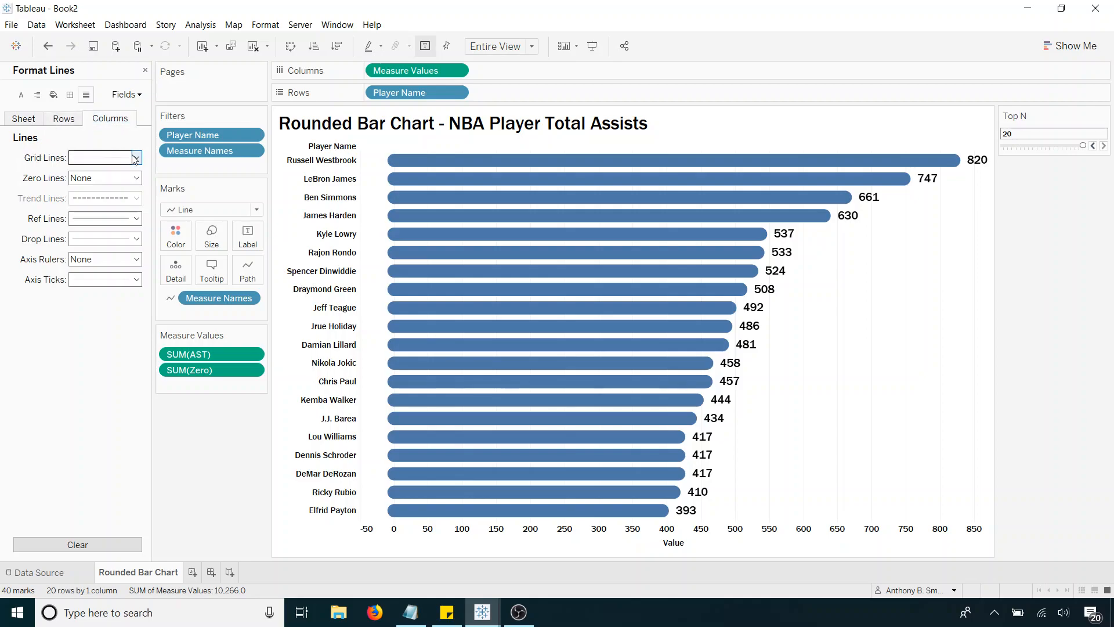
left_click(134, 158)
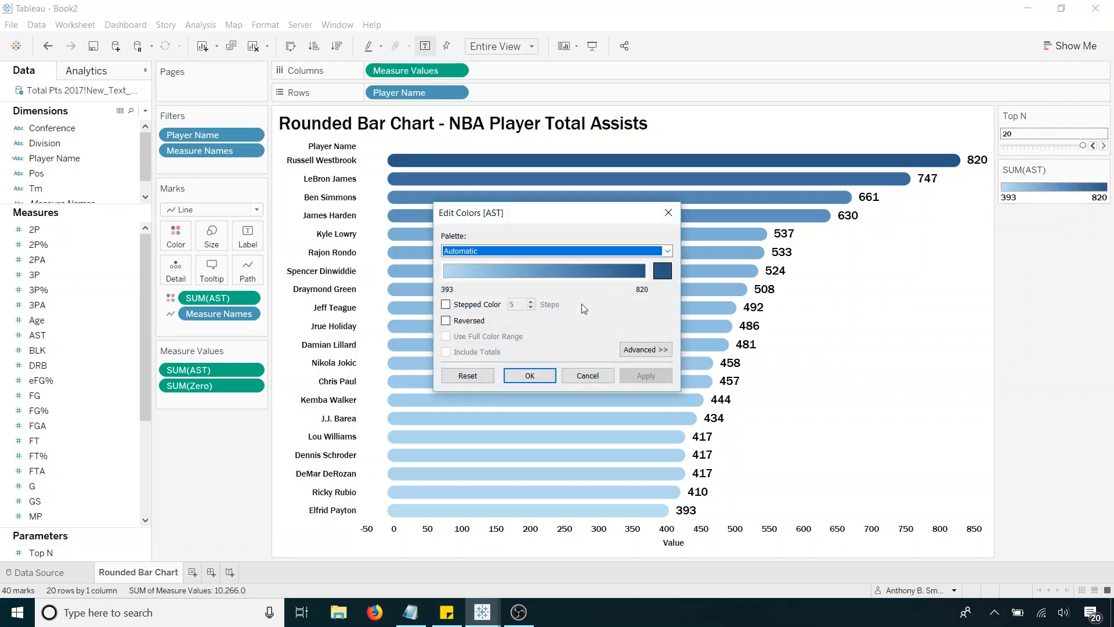
Step: Colour the assist bars with the Orange-Gold palette running from 393 to 820
left_click(557, 251)
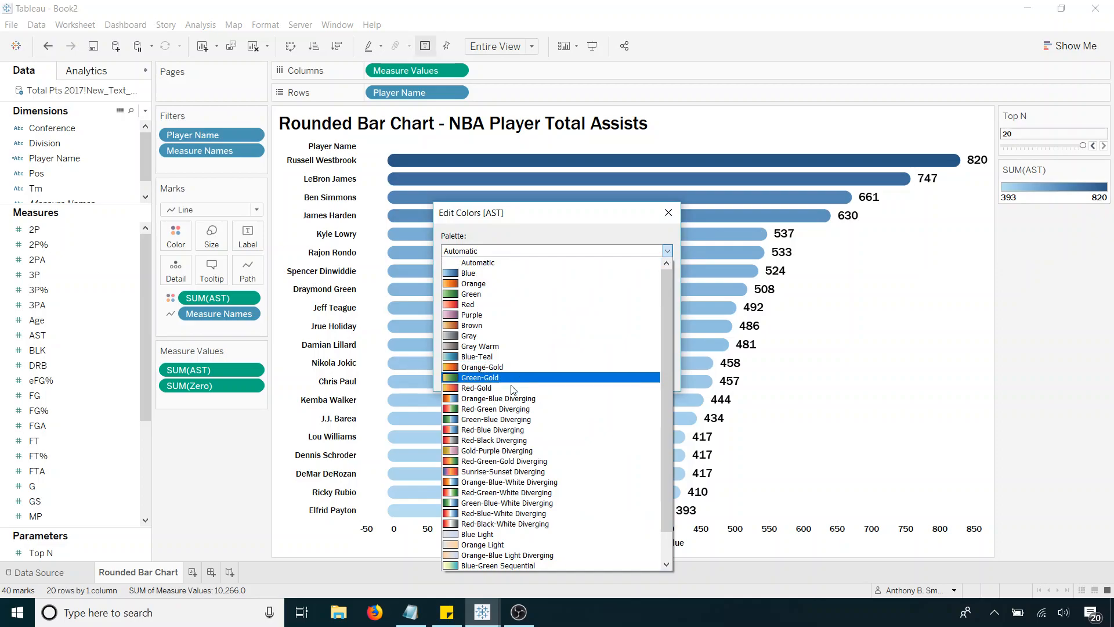
left_click(485, 367)
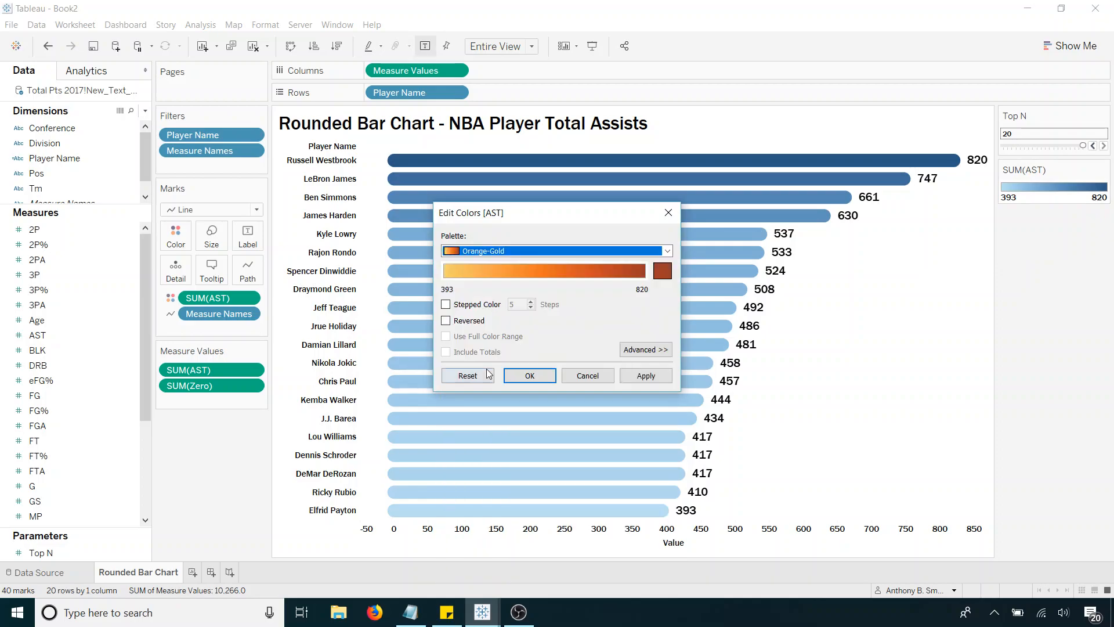
left_click(644, 376)
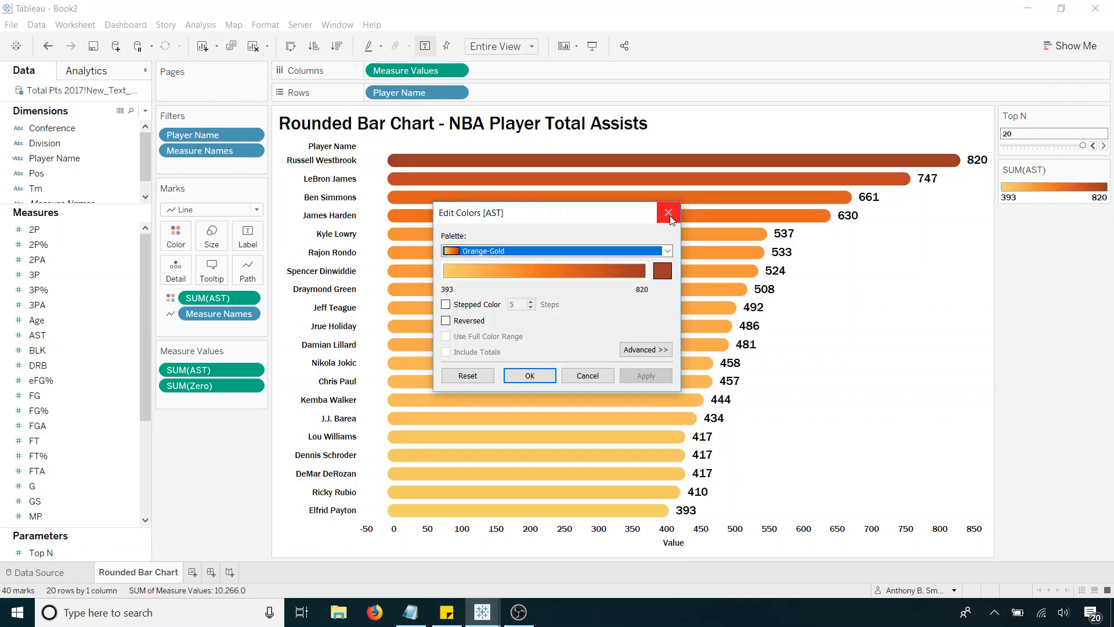
left_click(666, 213)
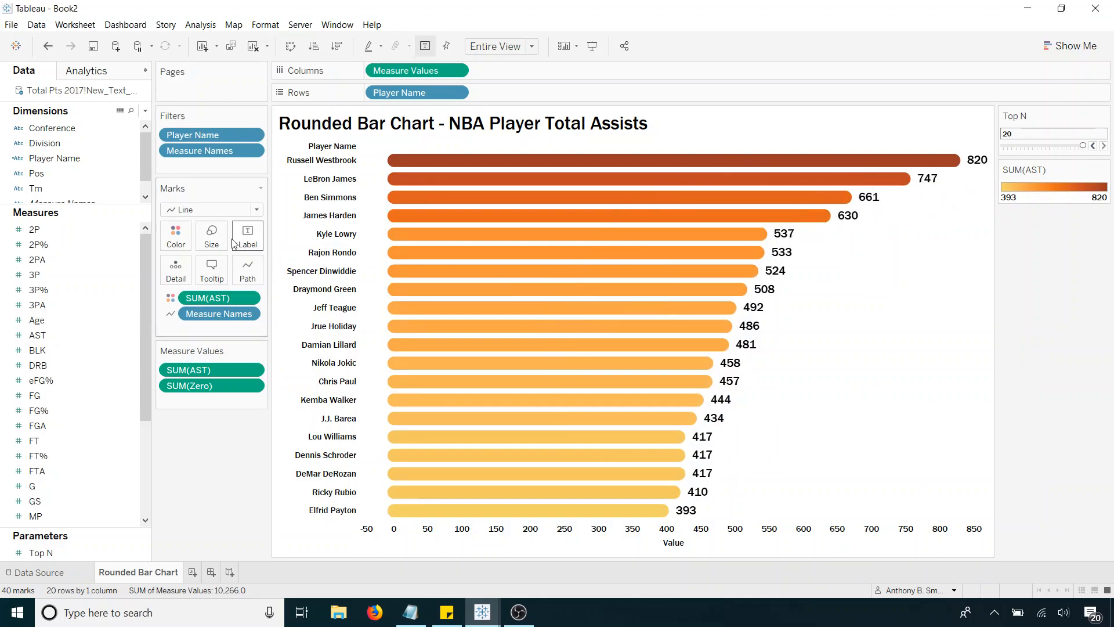
Step: Set the assist total labels to Match Mark Color so each takes its bar's shade
left_click(247, 235)
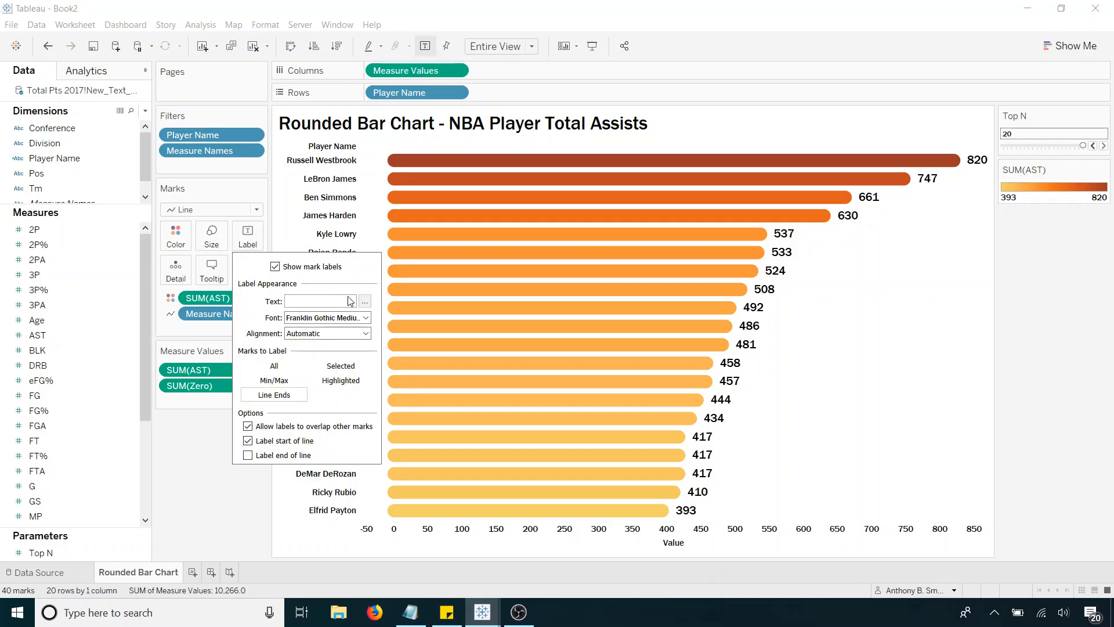
left_click(367, 317)
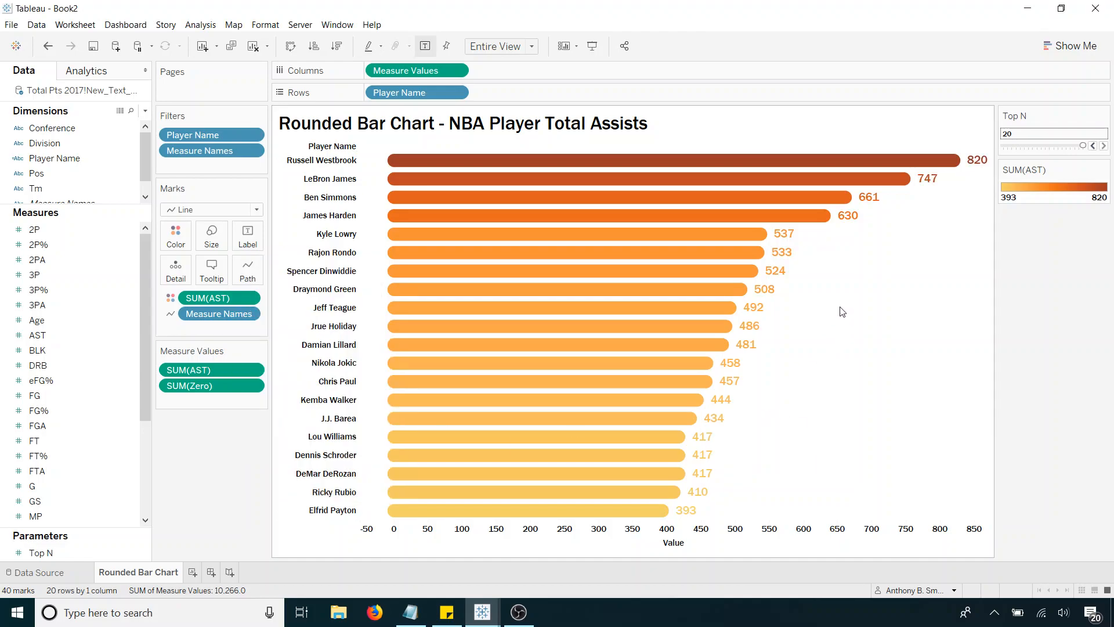
Step: Fix the assists axis range to end at 1000
right_click(672, 528)
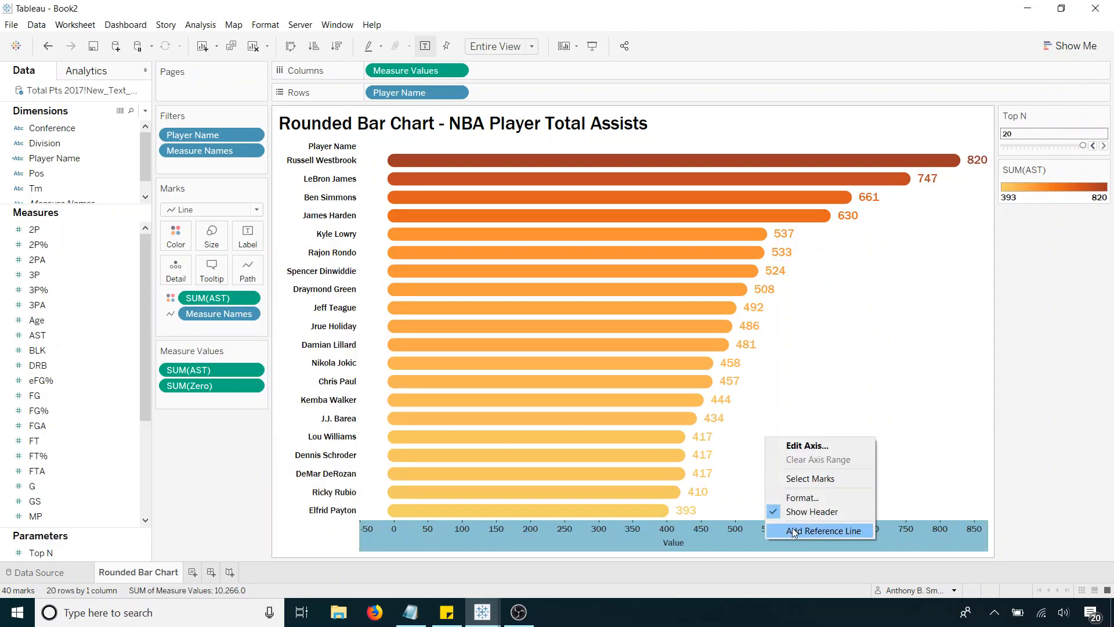
left_click(806, 445)
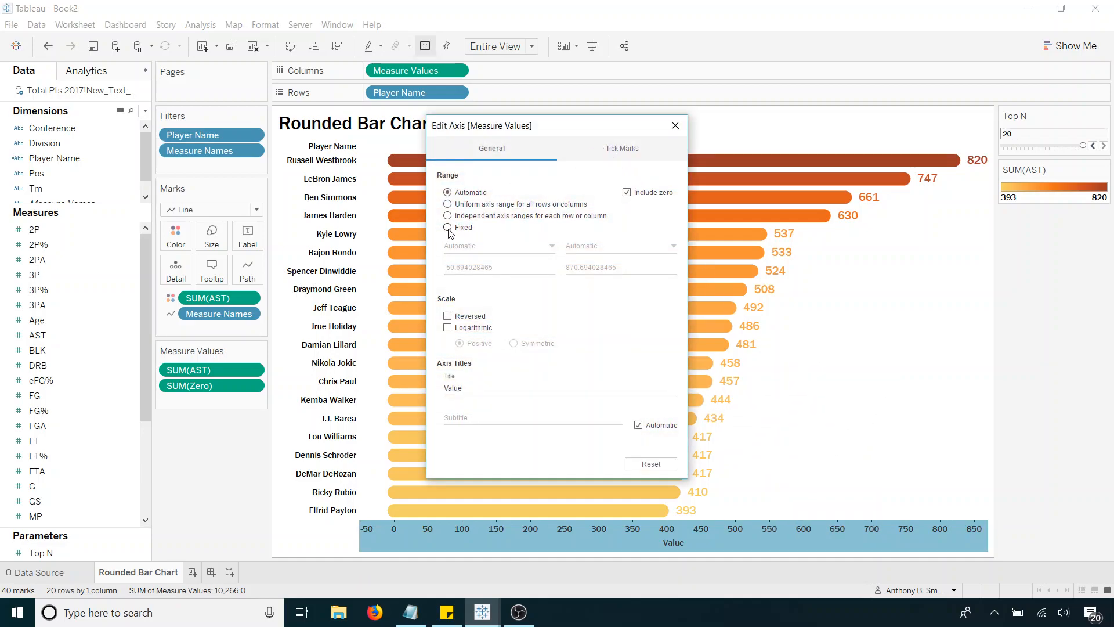
left_click(448, 228)
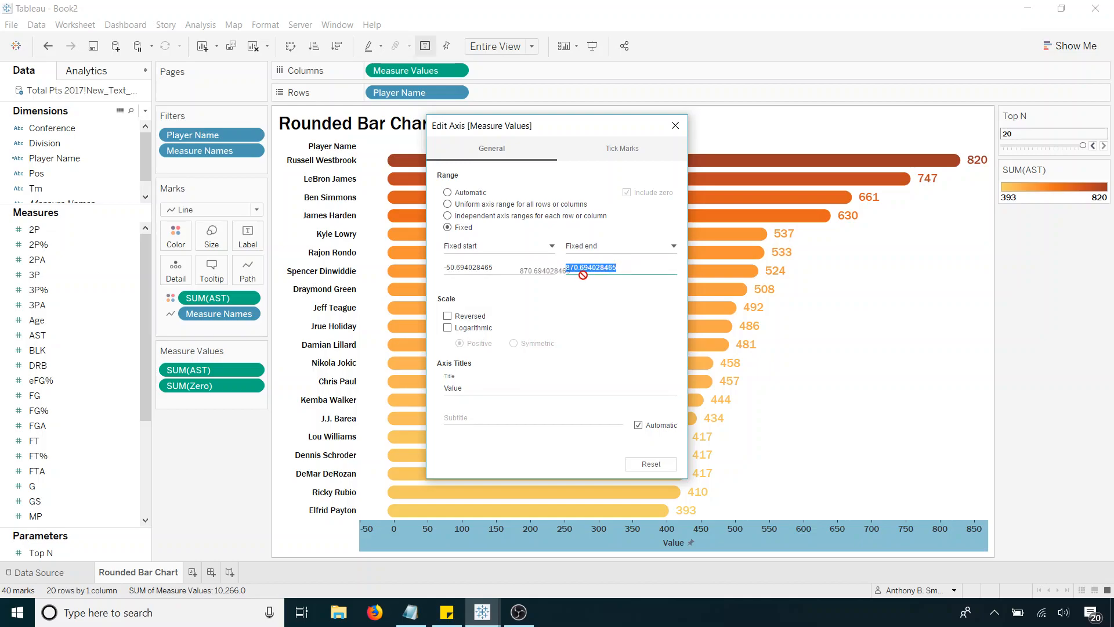
type("10")
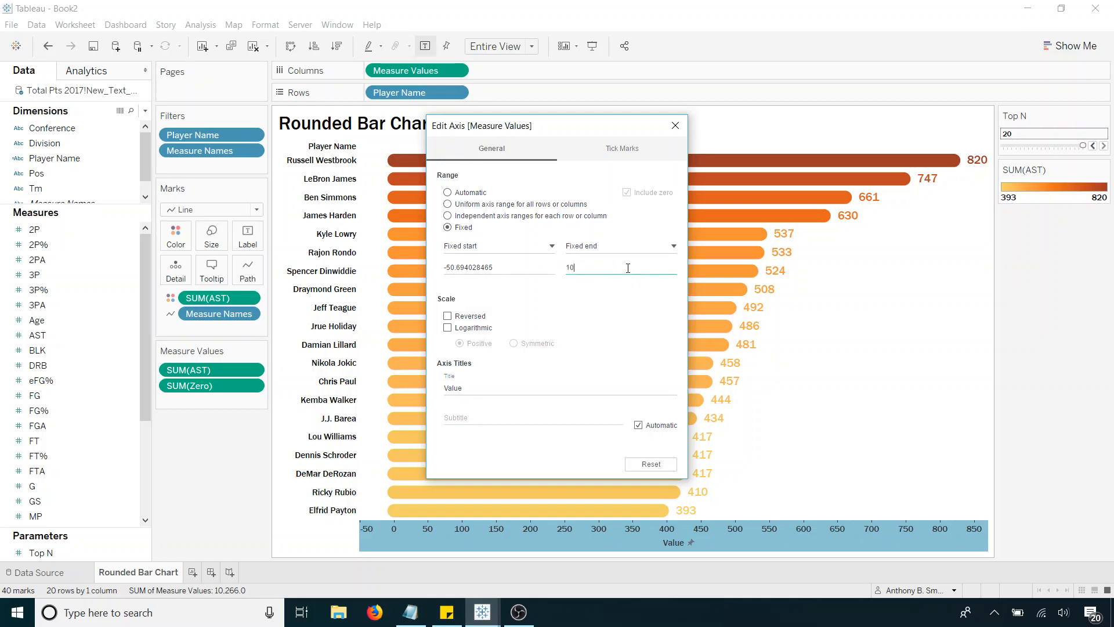
type("1000")
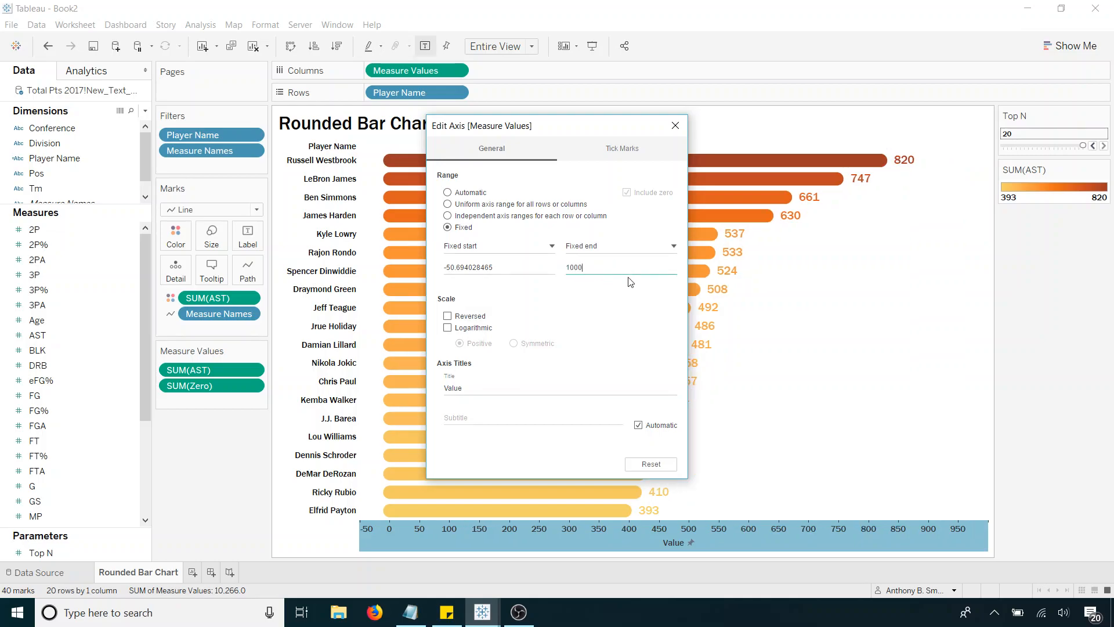
left_click(674, 126)
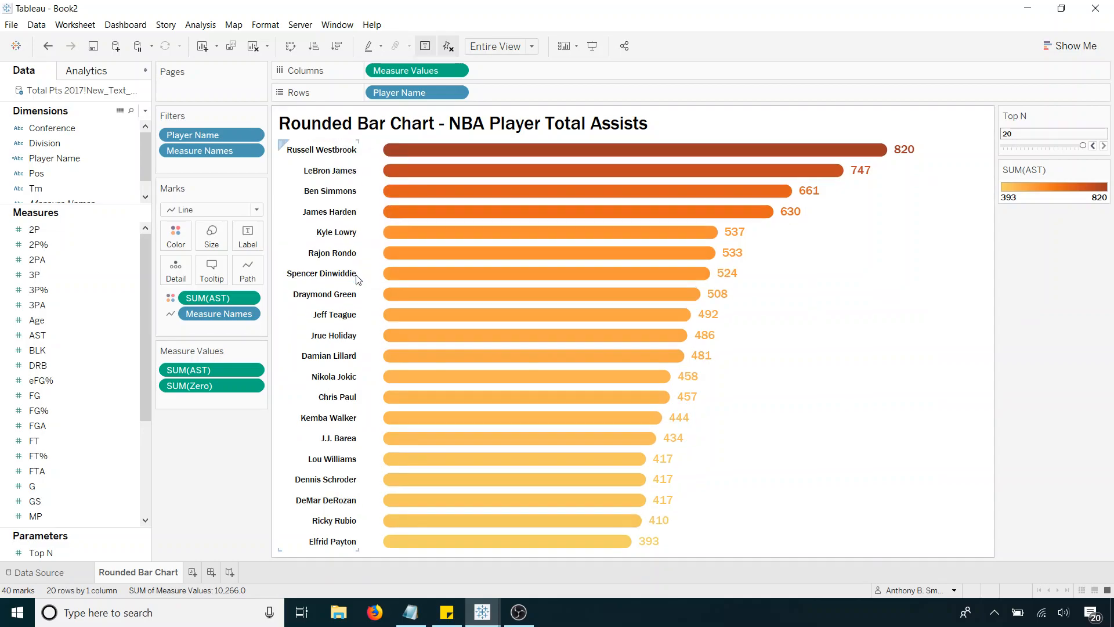
mouse_move(1053, 326)
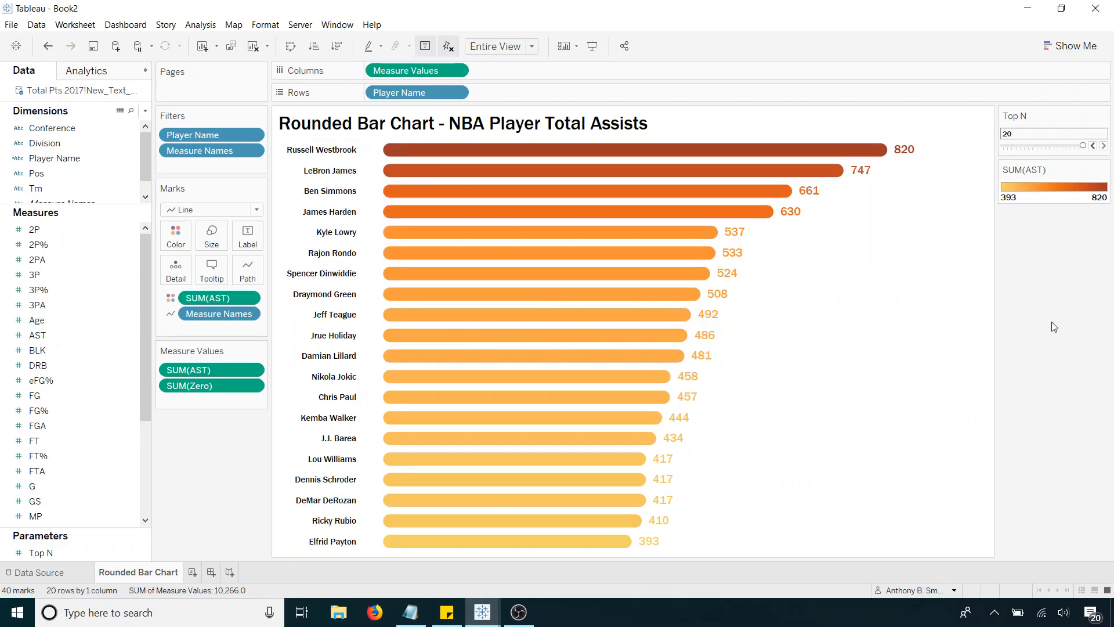
mouse_move(839, 311)
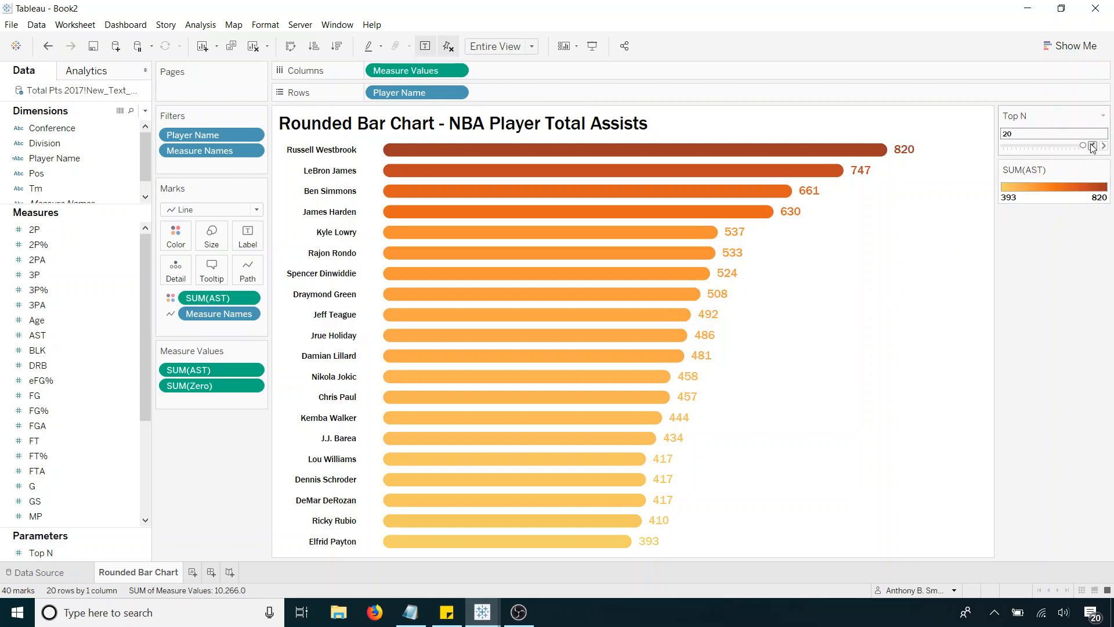
Step: Reduce the Top N slider until only the top five players remain
left_click(1092, 145)
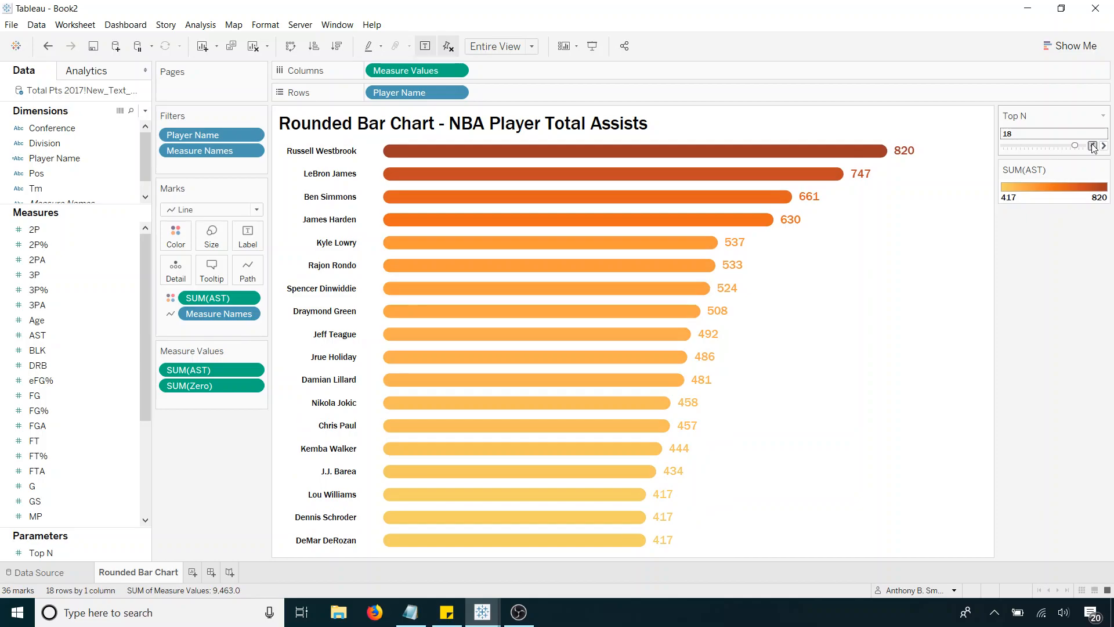
left_click(1092, 145)
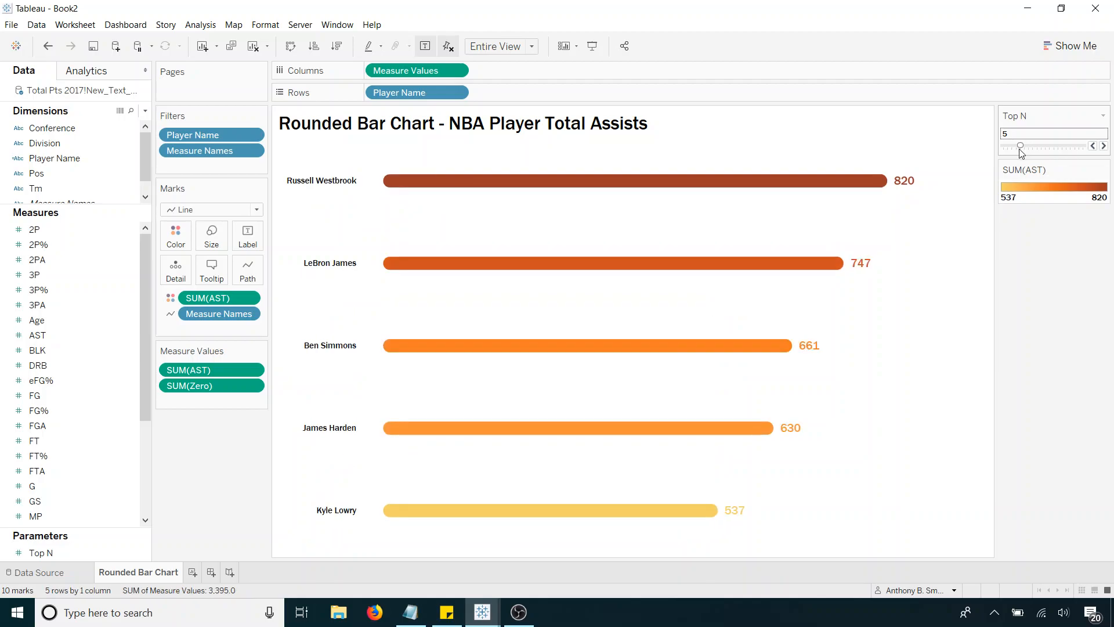
left_click_drag(1019, 146, 1054, 146)
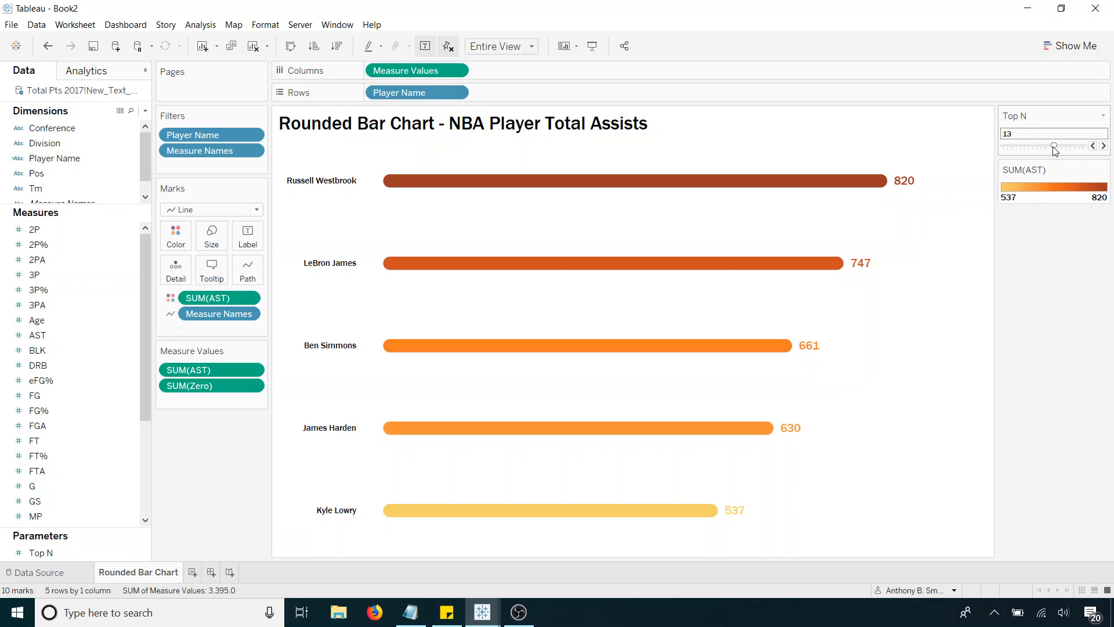